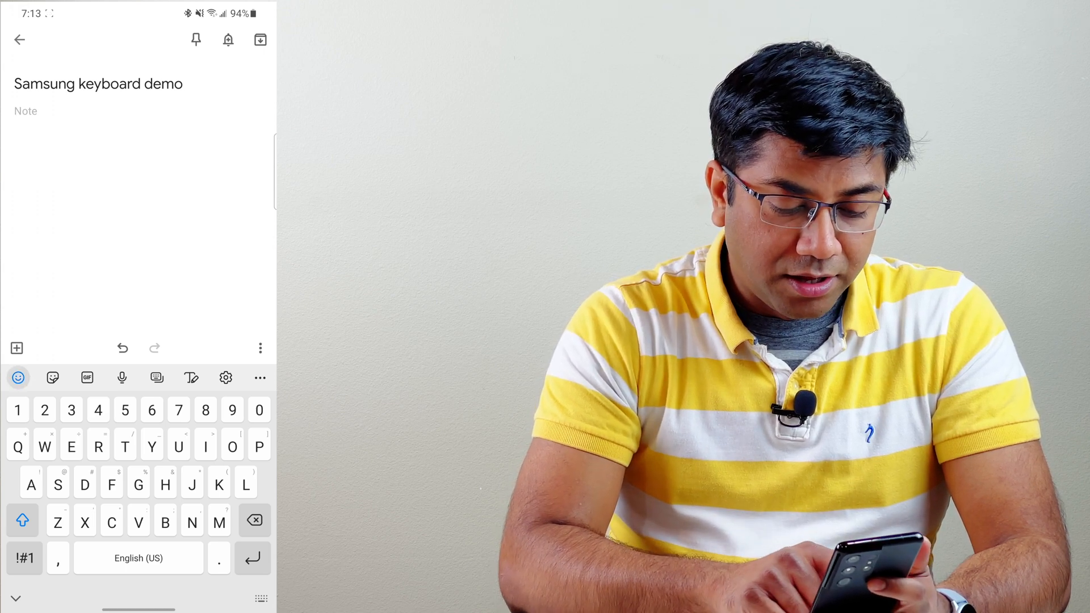
# Show the AR emoji stickers, then the trending GIFs panel under the note
pyautogui.click(53, 376)
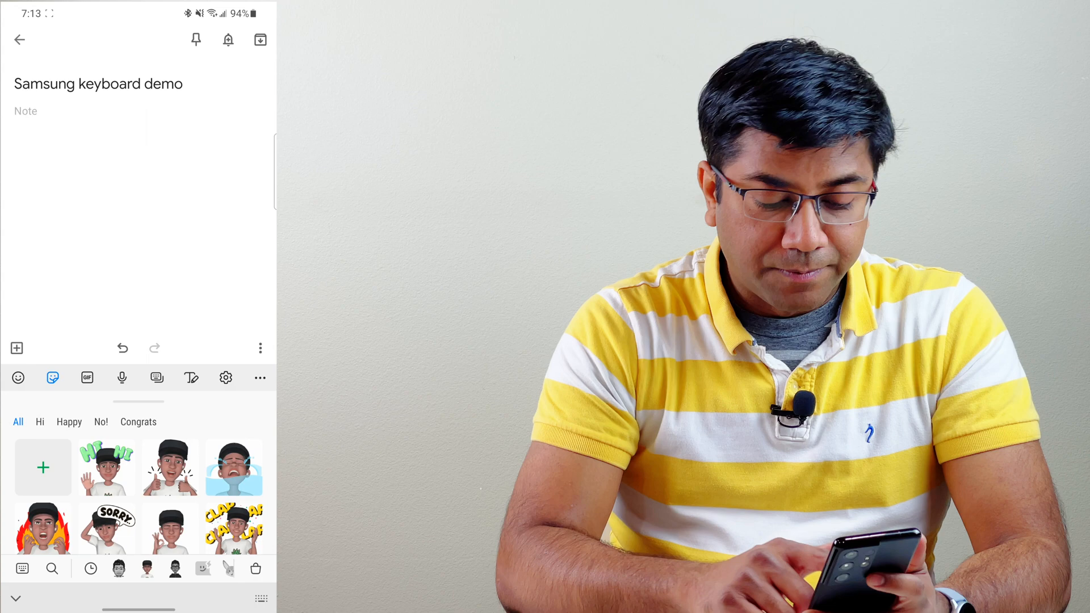
pyautogui.click(86, 377)
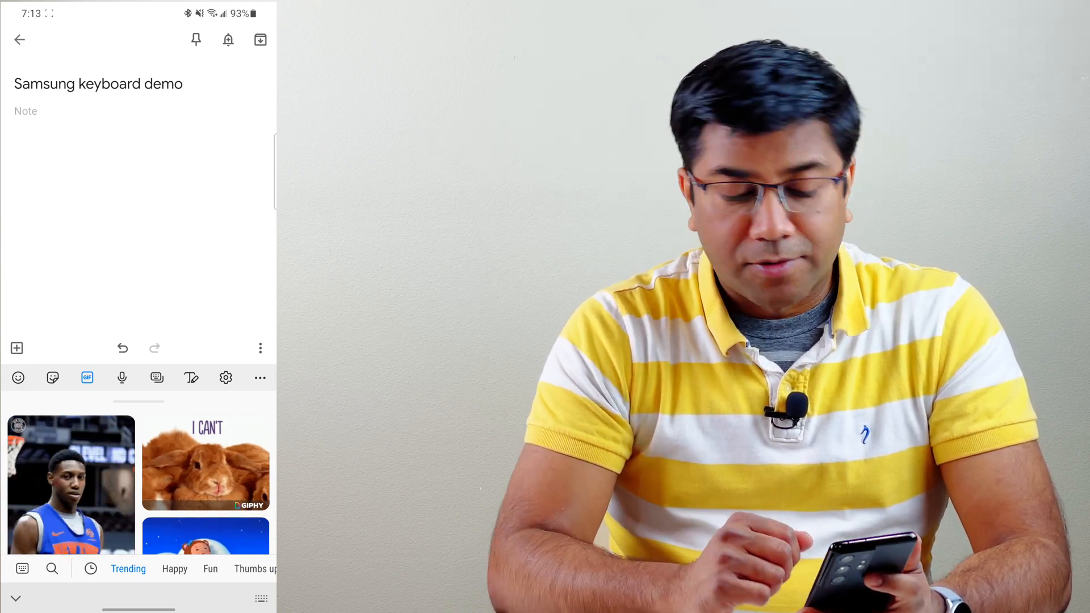
# Show the smiley emojis and search them for 'happ' to get smiling suggestions
pyautogui.click(18, 377)
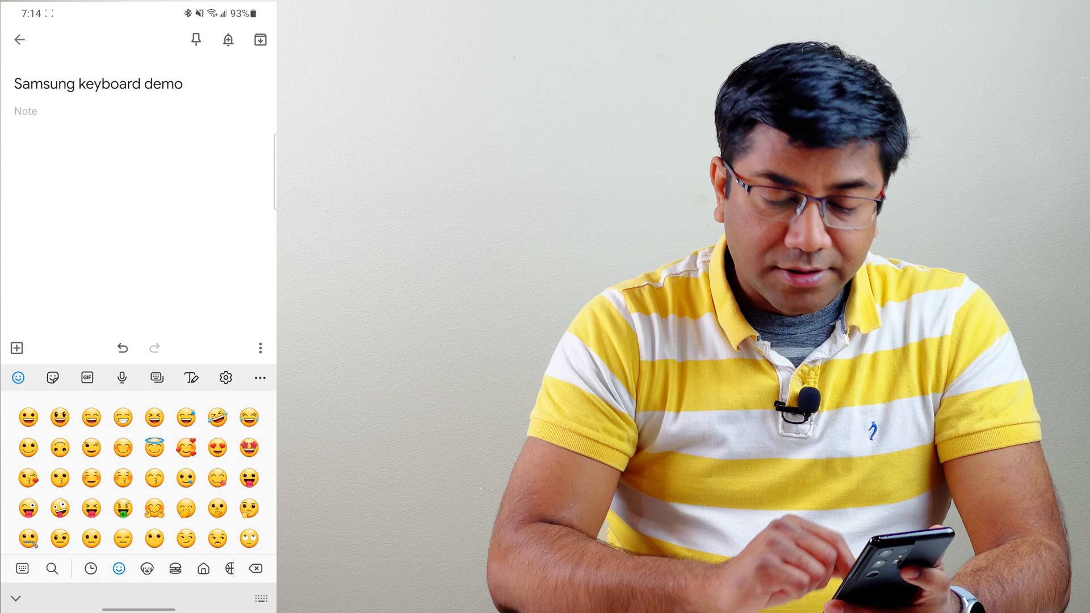
pyautogui.scroll(-3)
pyautogui.write('happ')
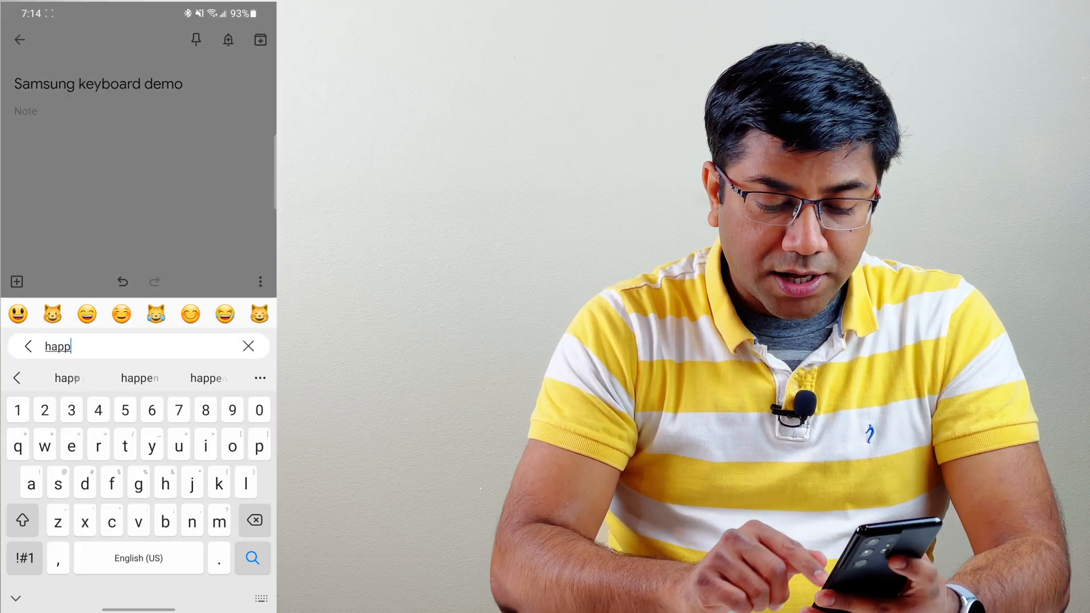
pyautogui.write('y')
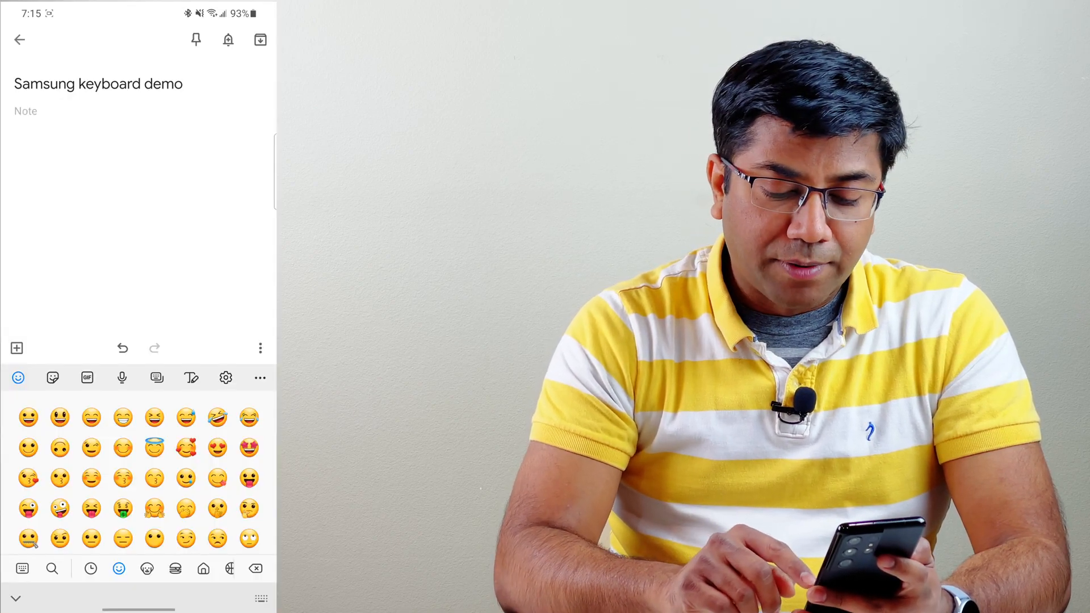
# Browse the extra keyboard tools like Spotify, YouTube and Translate past the first page
pyautogui.click(260, 376)
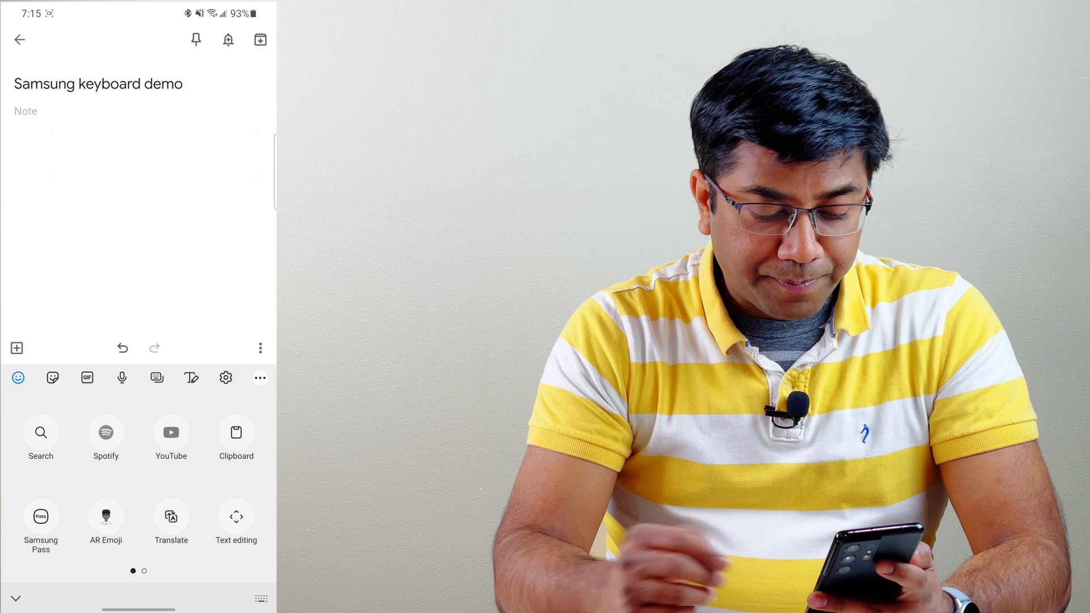
pyautogui.hscroll(-3)
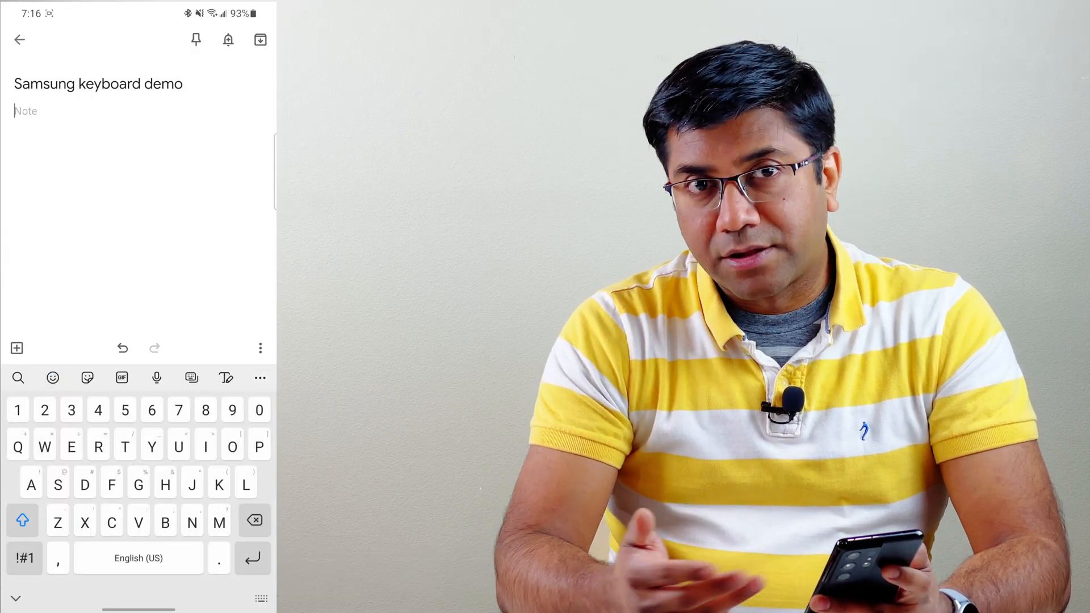
# Search emojis and stickers for 'happy' to get GIF results, then reach the extra tools grid
pyautogui.click(52, 376)
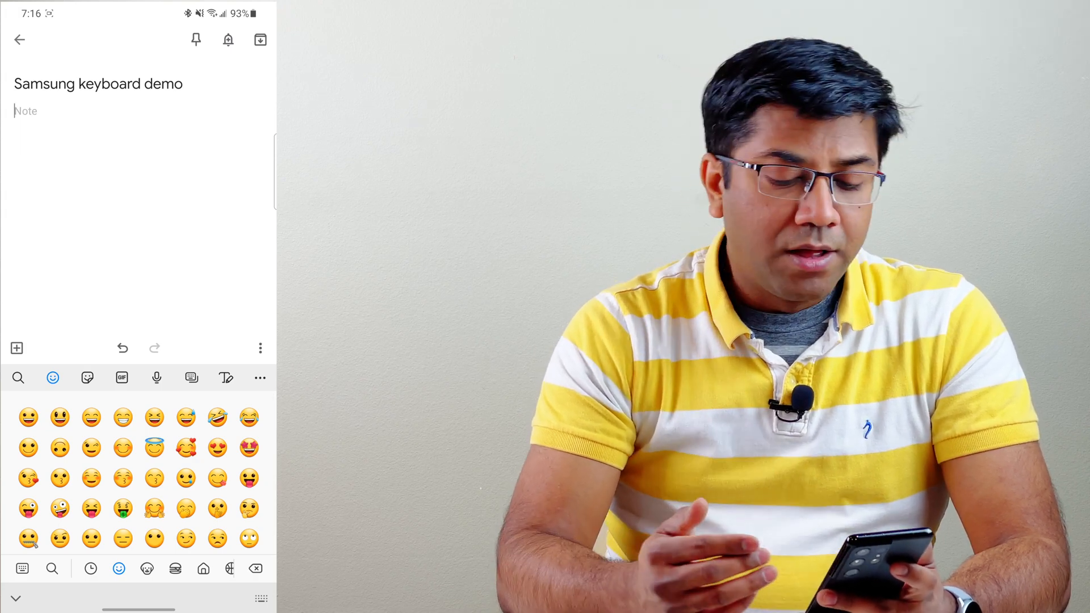
pyautogui.click(88, 377)
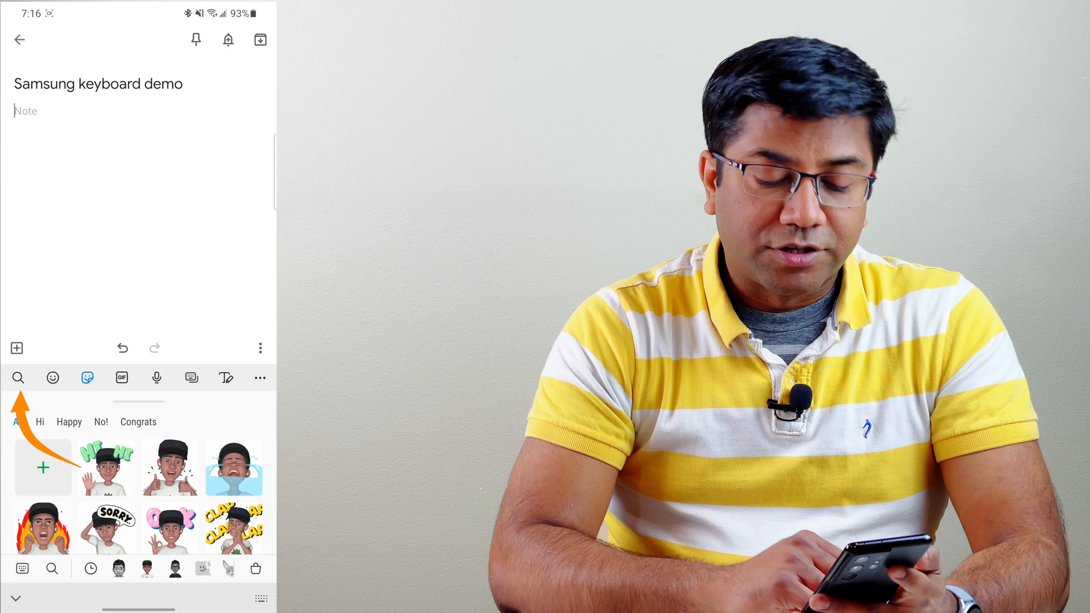
pyautogui.click(18, 377)
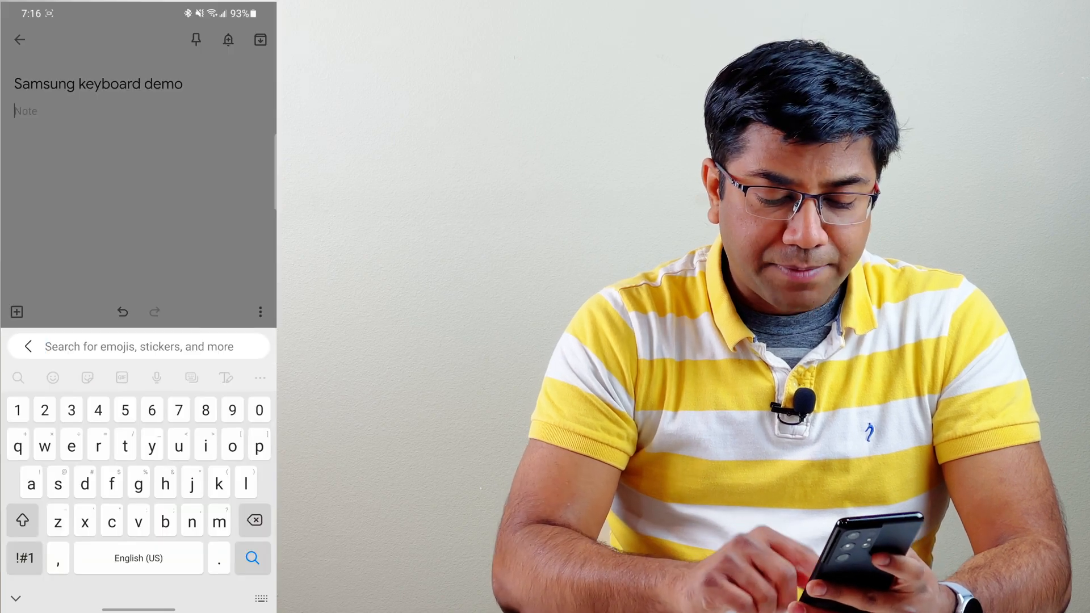
pyautogui.write('happy')
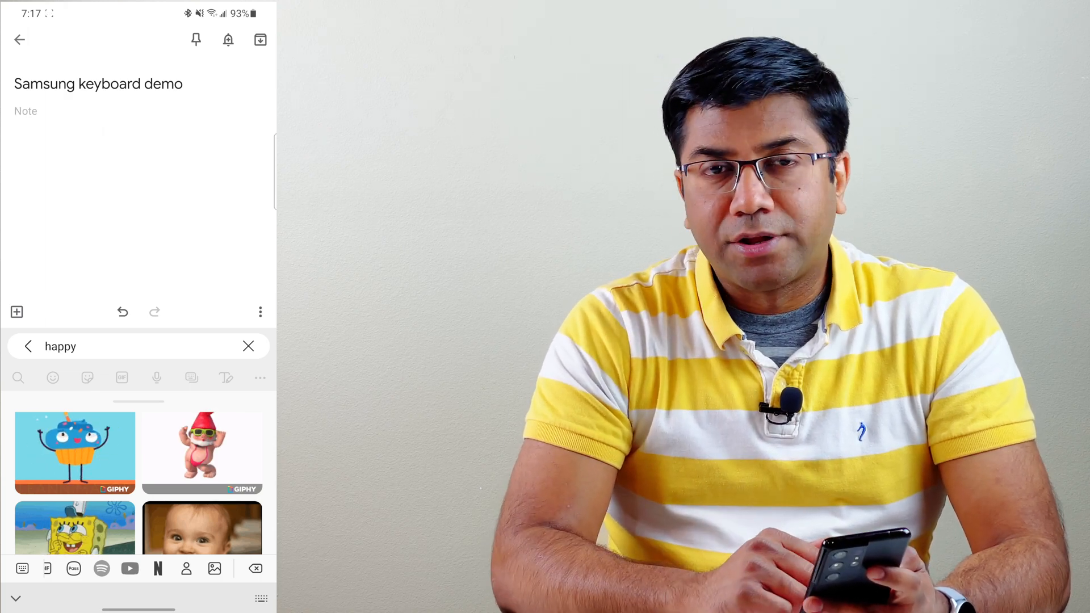
pyautogui.click(260, 377)
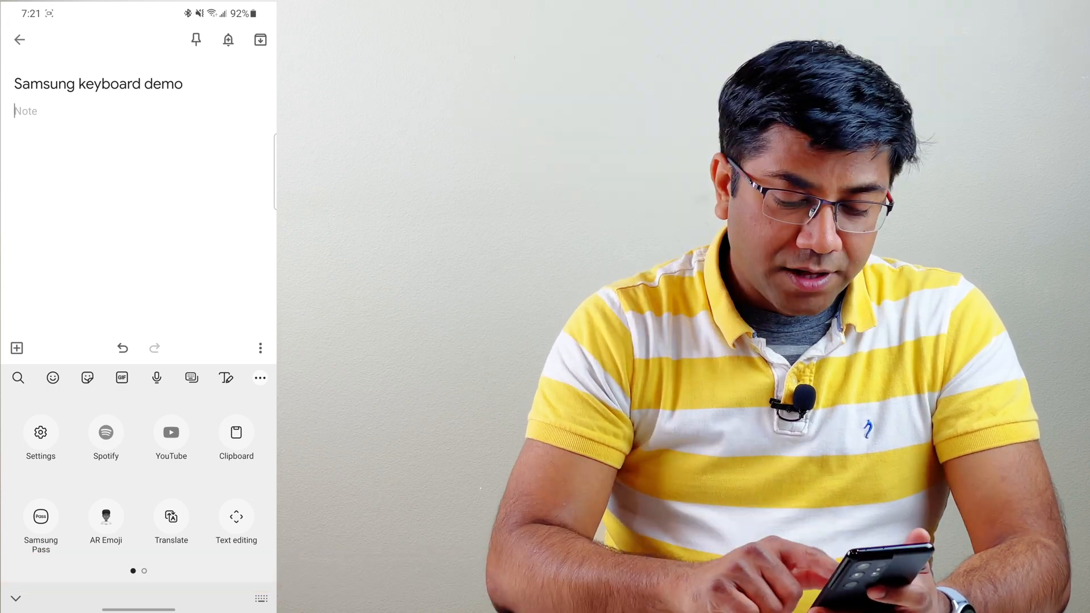
# Share the recently played 'Enjoy Enjaami' Spotify link into the note and follow it to Spotify
pyautogui.click(105, 431)
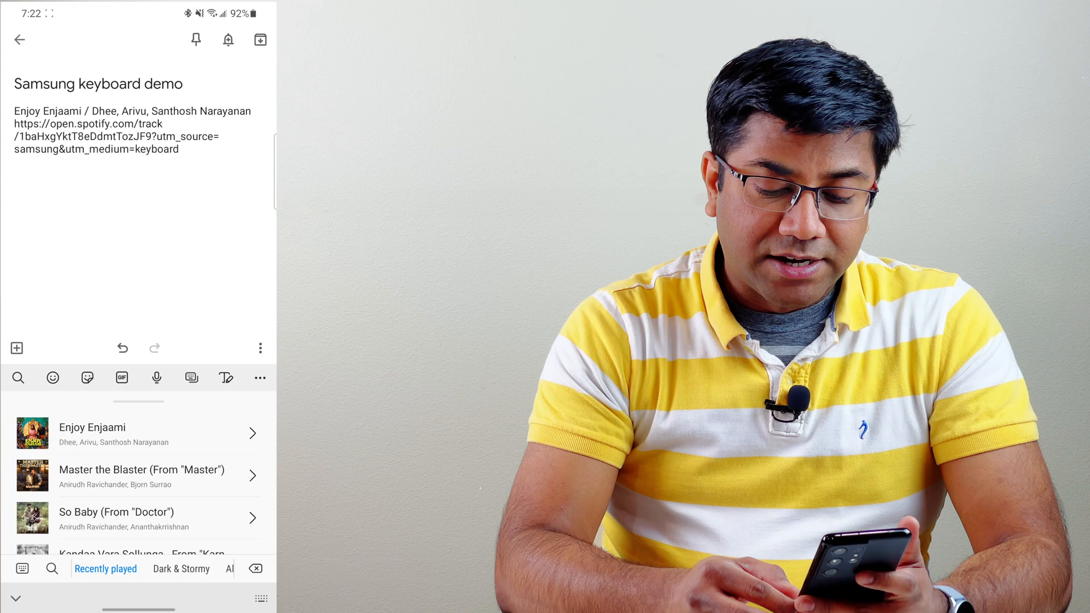
pyautogui.click(92, 427)
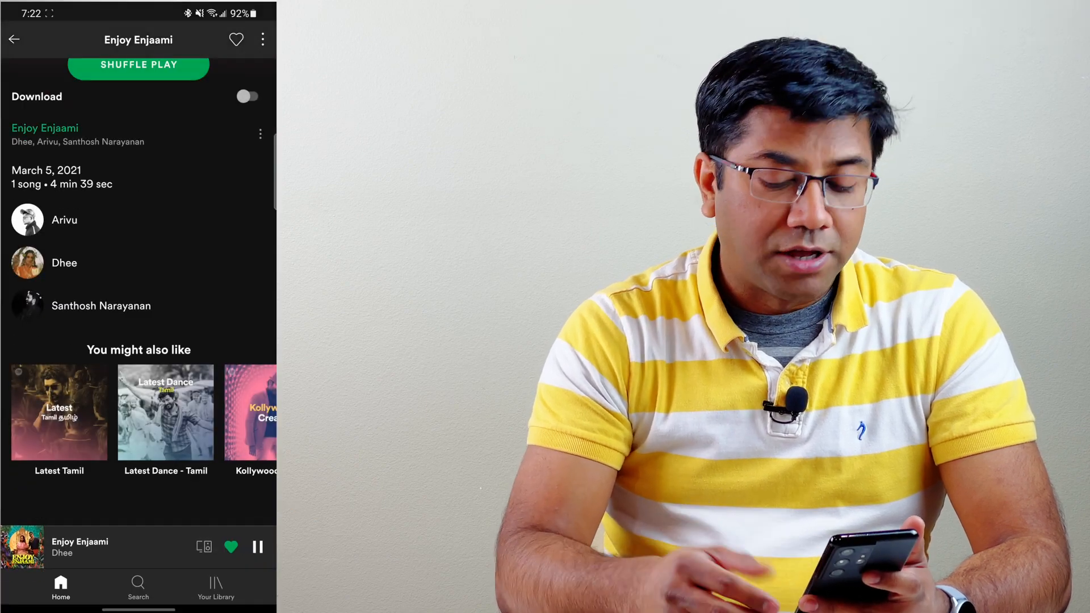
# Leave Spotify for a Samsung Messages conversation with the letter keyboard ready
pyautogui.click(257, 547)
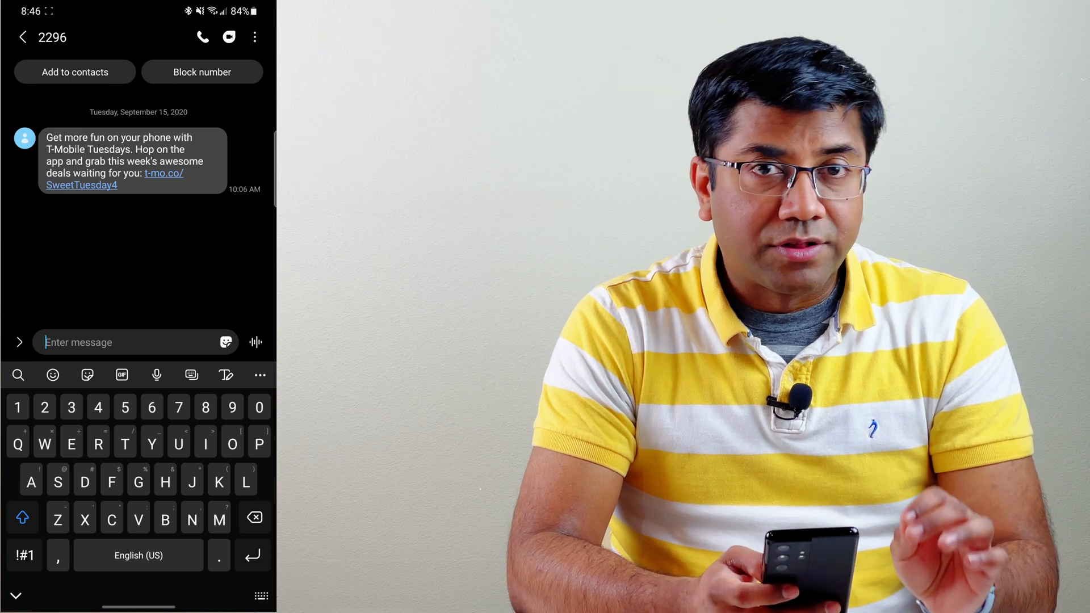
# Enter 'Happy' in the message field with an AR emoji sticker attached
pyautogui.write('Happy')
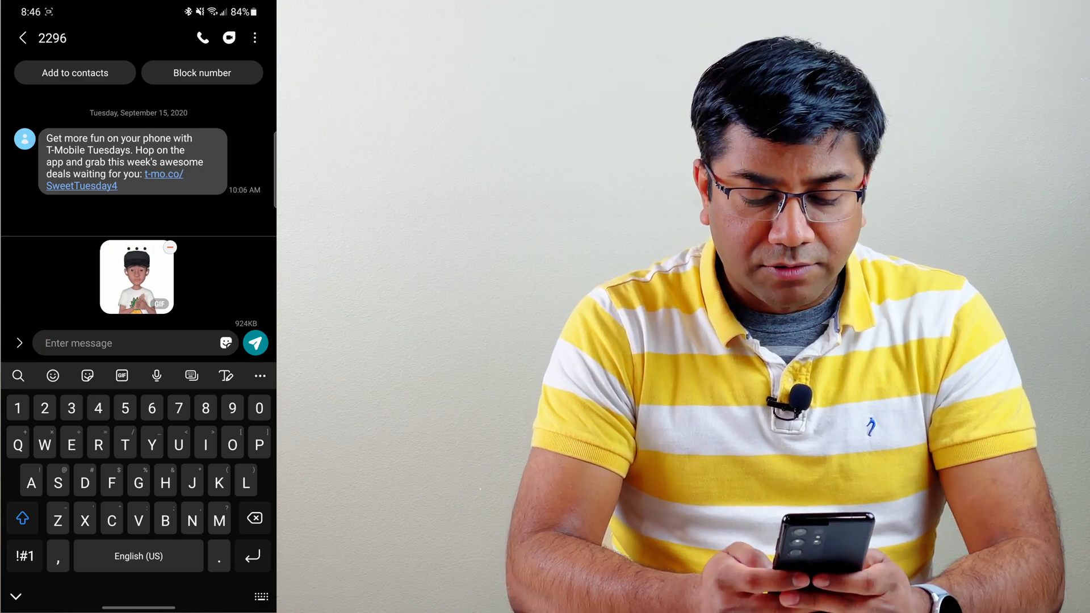
pyautogui.write('Happy')
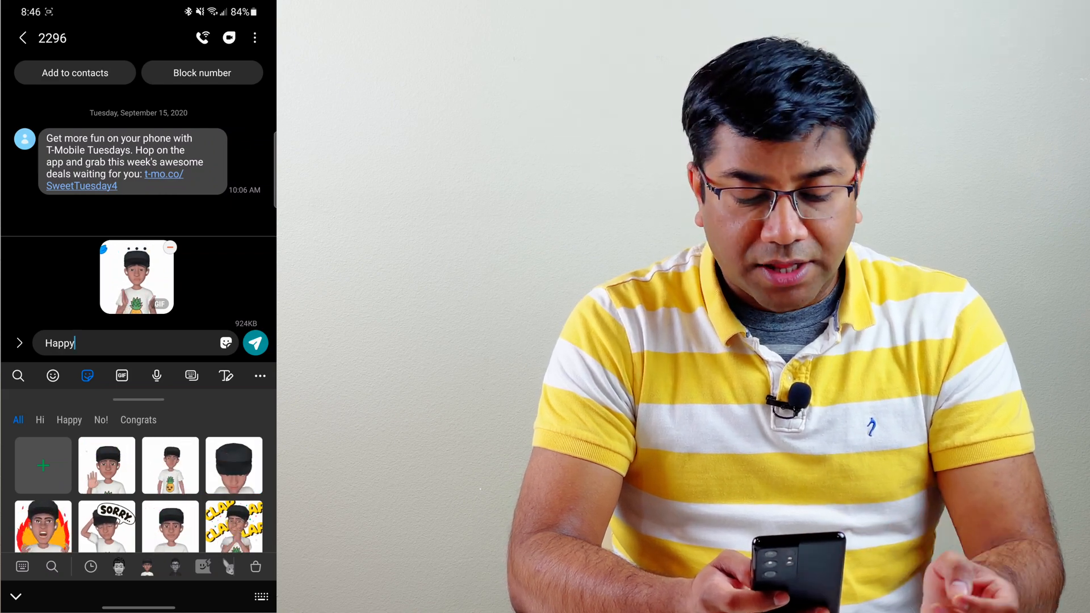
# Attach a sticker to the message and return to the QWERTY keyboard in the demo note
pyautogui.click(52, 376)
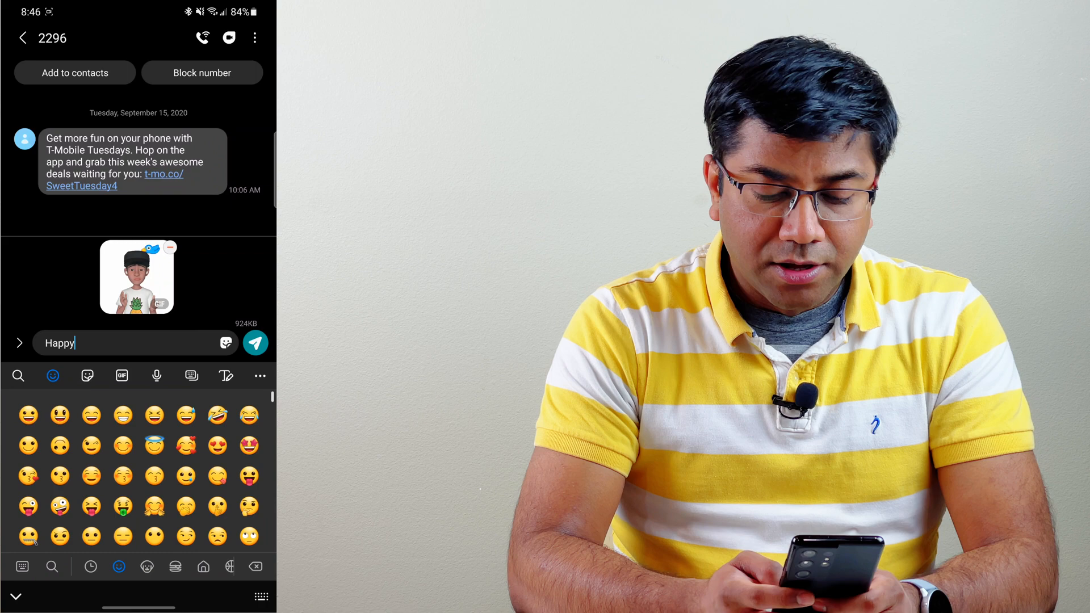
pyautogui.click(87, 376)
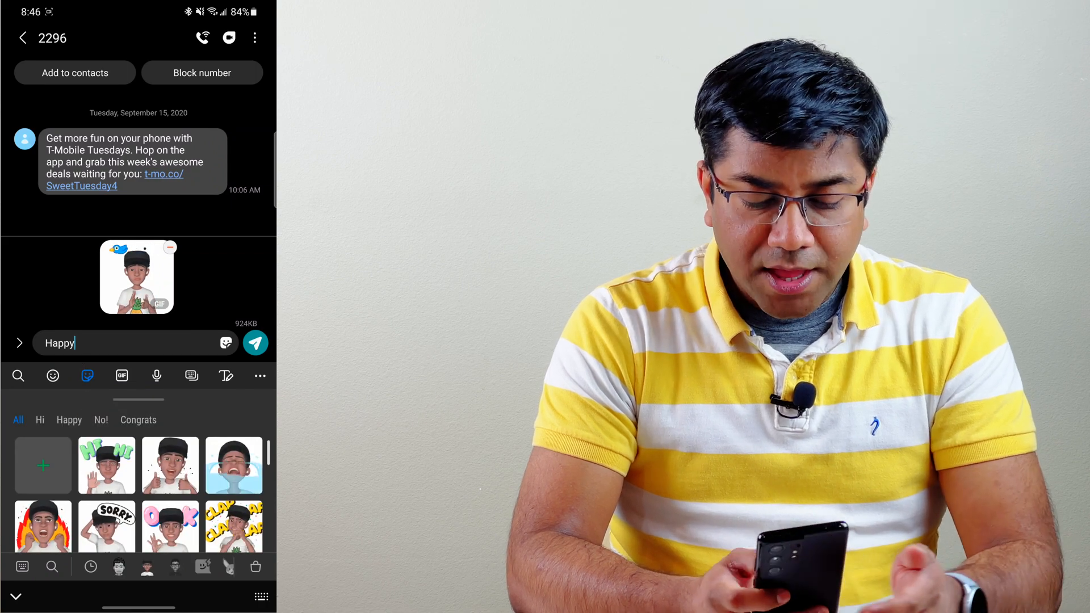
pyautogui.click(121, 376)
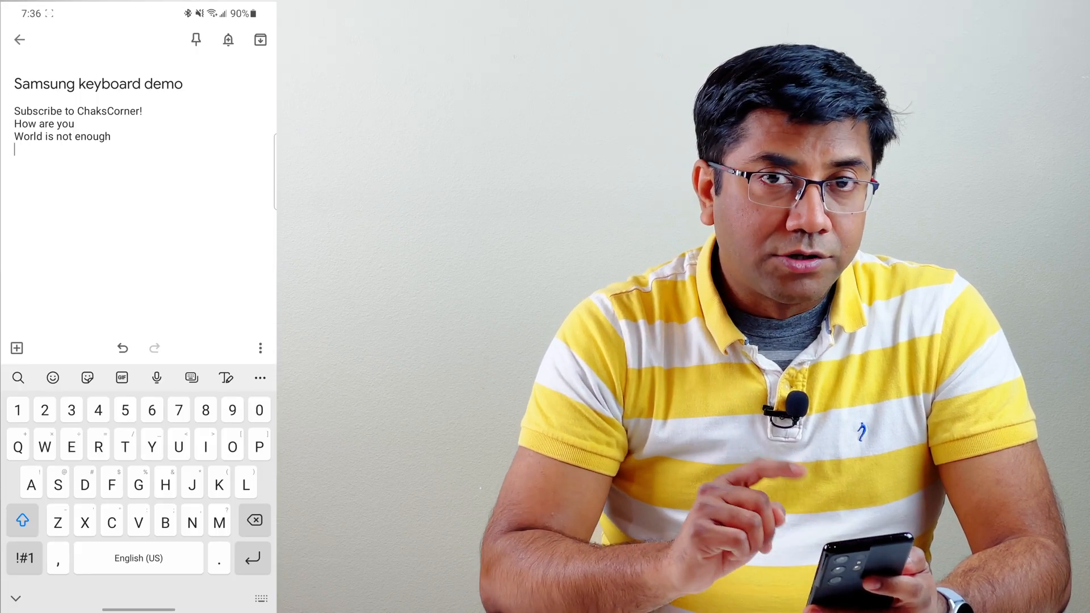
# Translate 'Happy Birthday' from English to Tamil with the keyboard's Translate tool
pyautogui.click(260, 377)
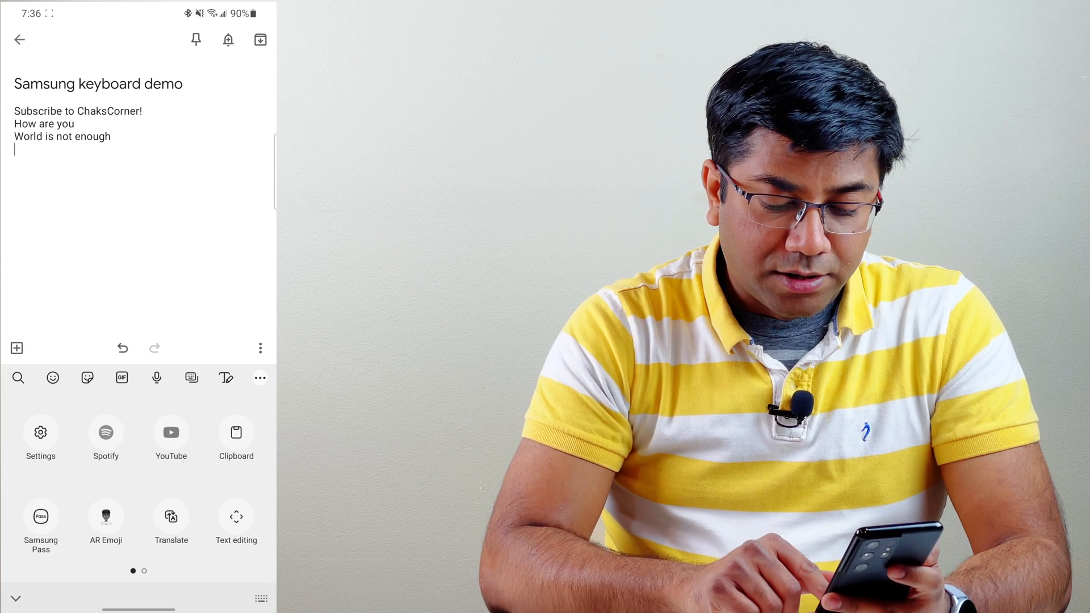
pyautogui.click(170, 516)
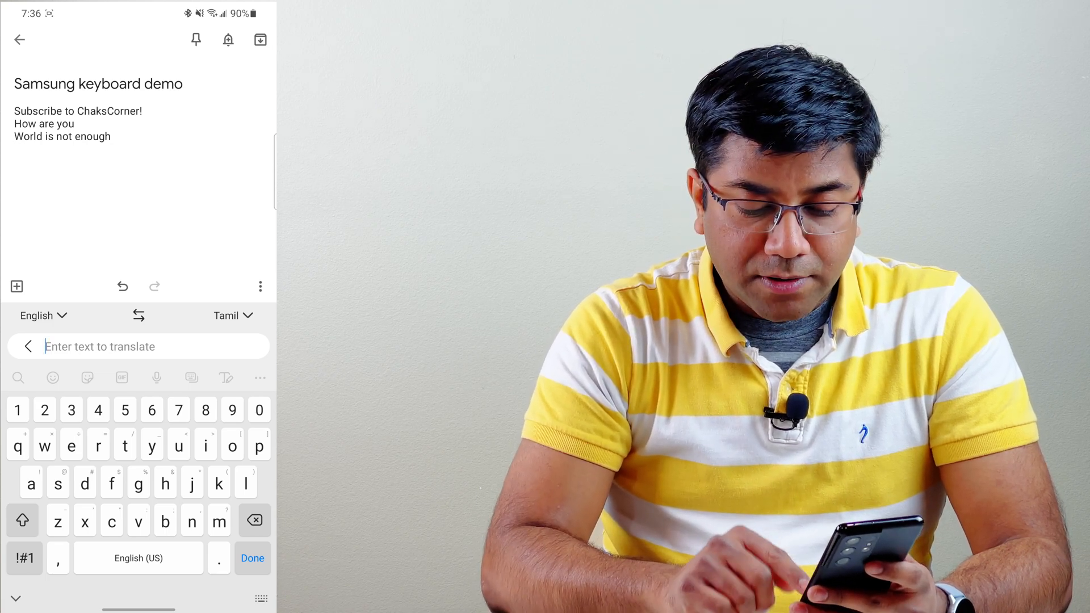
pyautogui.write('Happy Birthday')
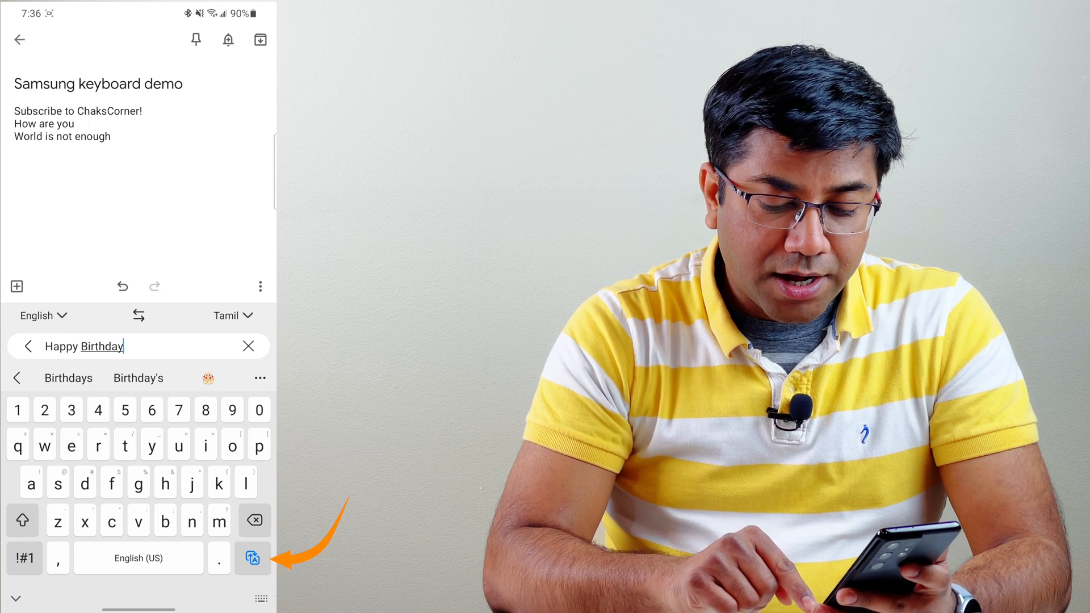
pyautogui.click(252, 559)
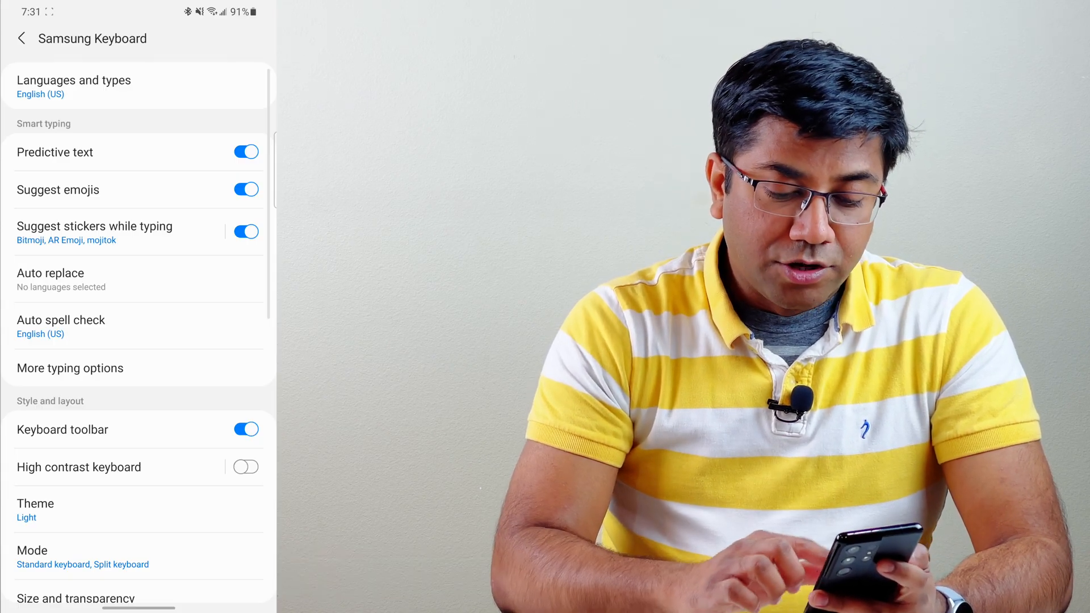
# Switch off the Keyboard toolbar setting and go to Select third-party content to use
pyautogui.scroll(-3)
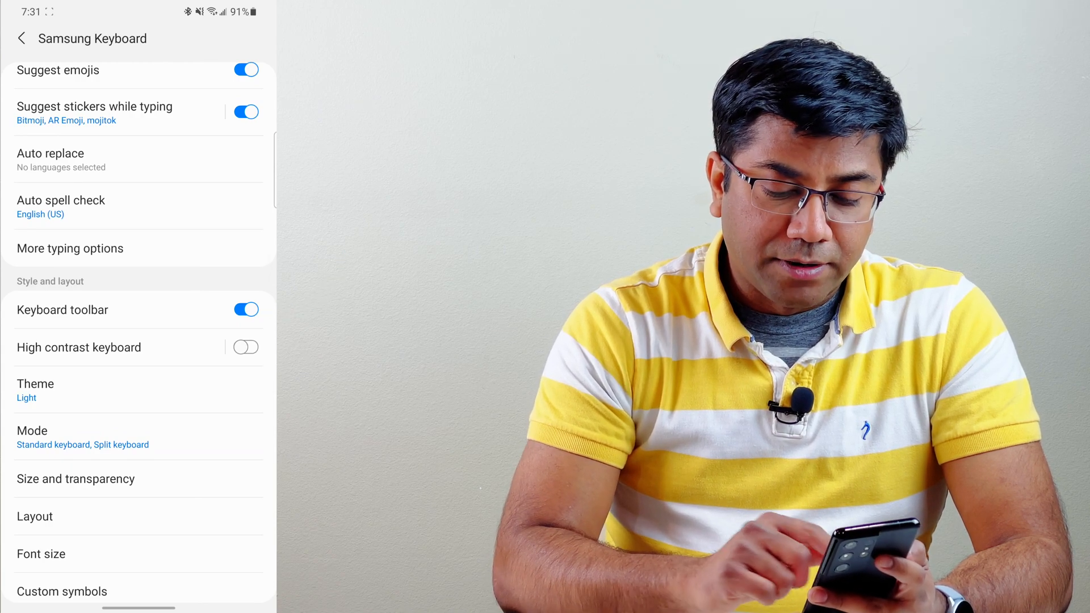
pyautogui.click(245, 309)
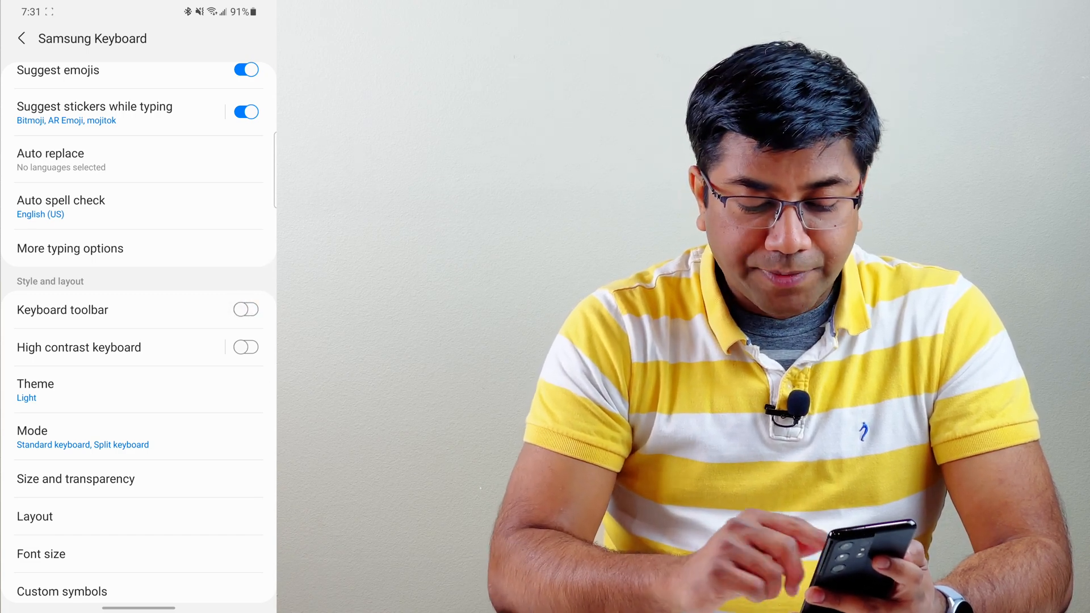
pyautogui.scroll(-3)
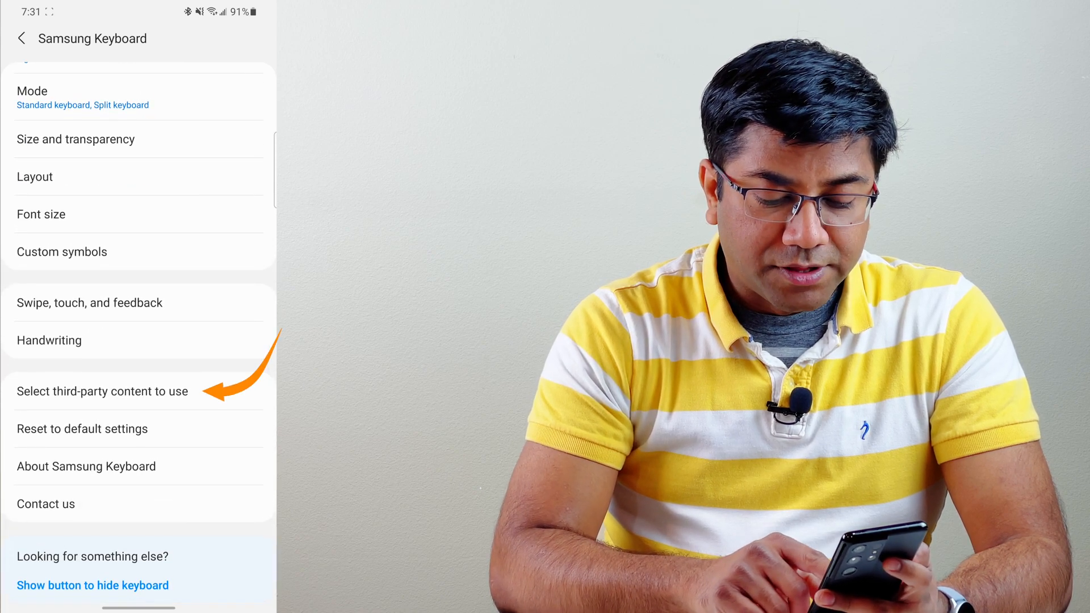
pyautogui.click(101, 390)
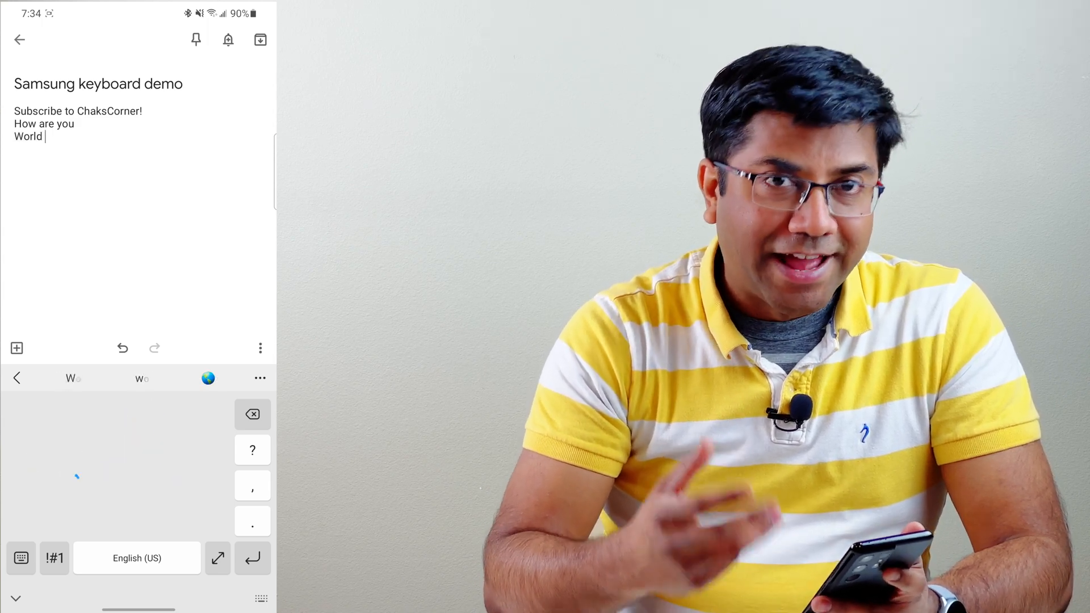
# Handwrite the word 'is' after World in the Keep demo note
pyautogui.write('is')
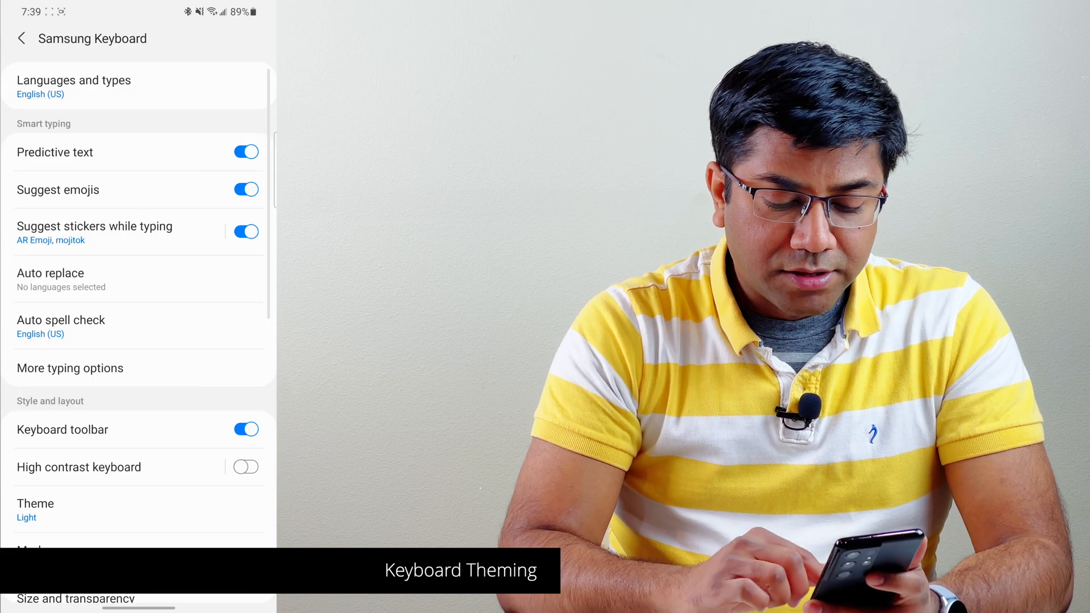
# Preview the Light, Solid dark and Solid light keyboard themes, then go to the Keys Cafe store page
pyautogui.click(35, 510)
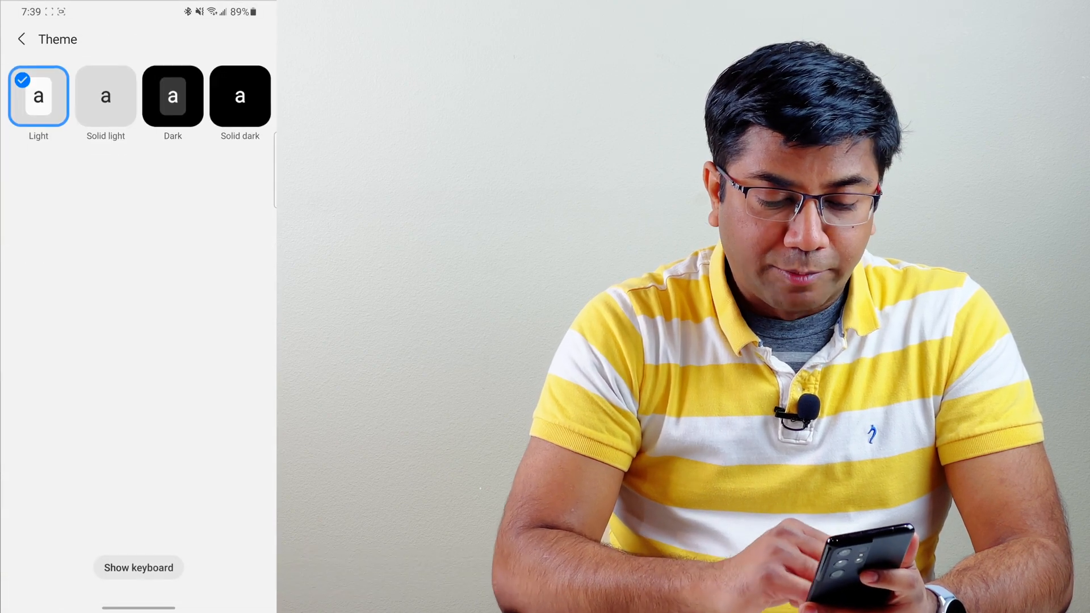
pyautogui.click(137, 567)
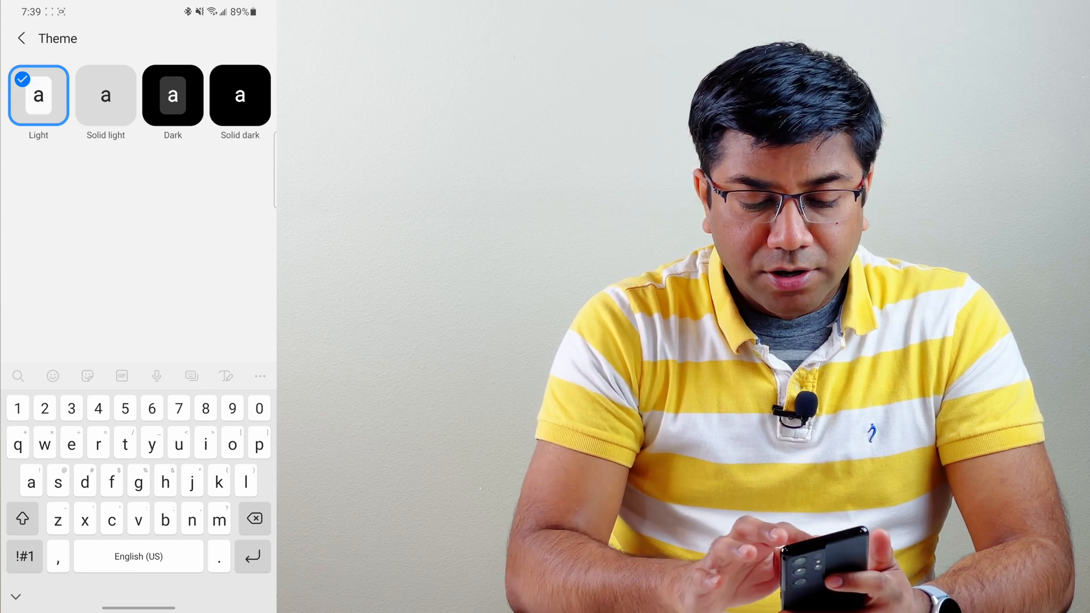
pyautogui.click(240, 95)
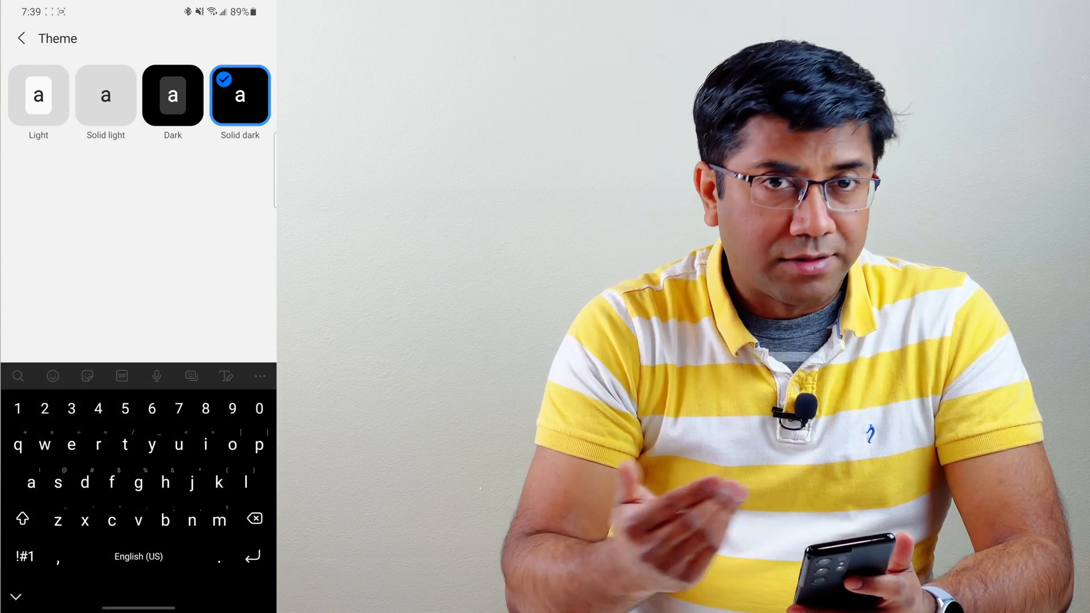
pyautogui.click(105, 95)
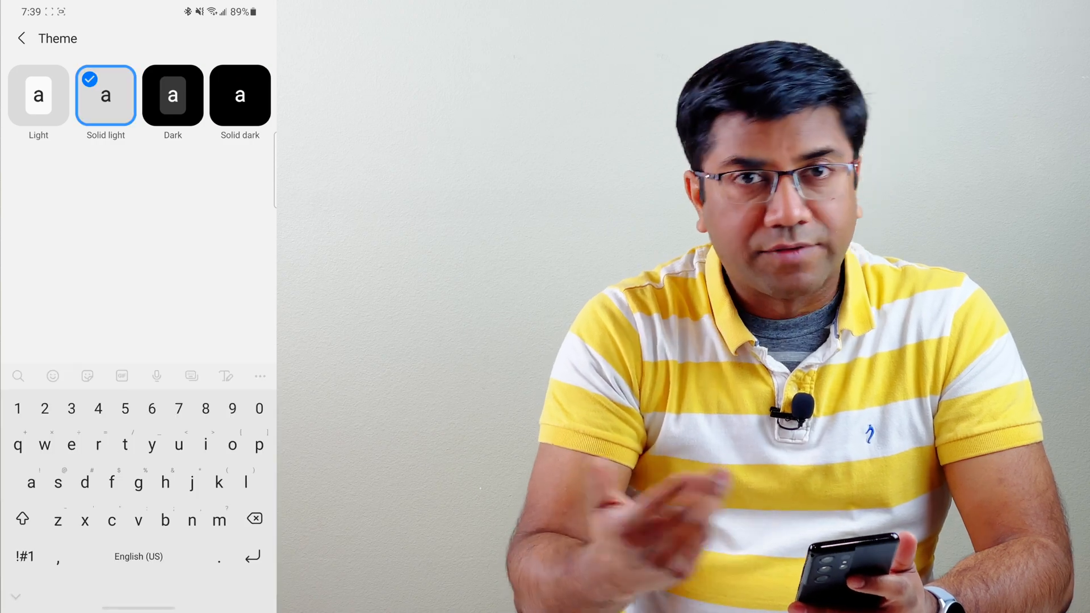
pyautogui.click(38, 95)
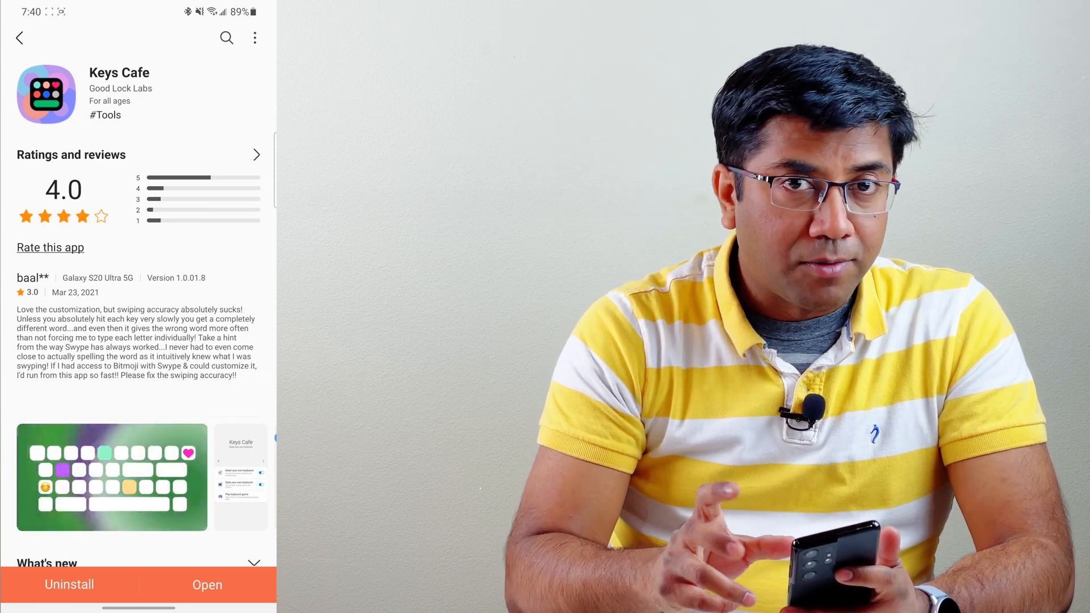
# Launch Keys Cafe, glance at custom keyboard layouts, and switch on Style your own keyboard
pyautogui.click(207, 583)
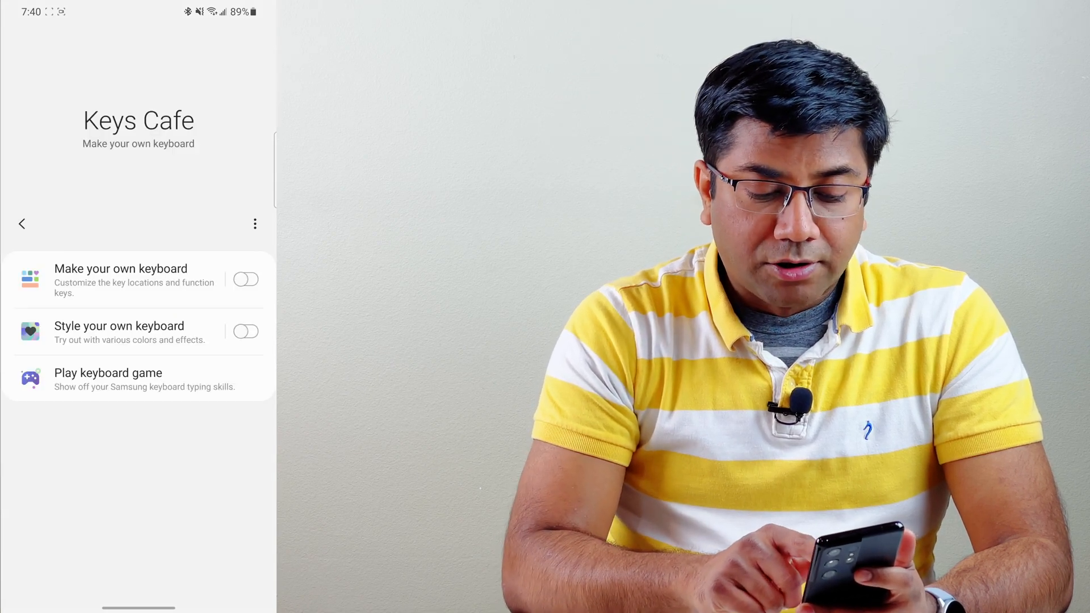
pyautogui.click(120, 278)
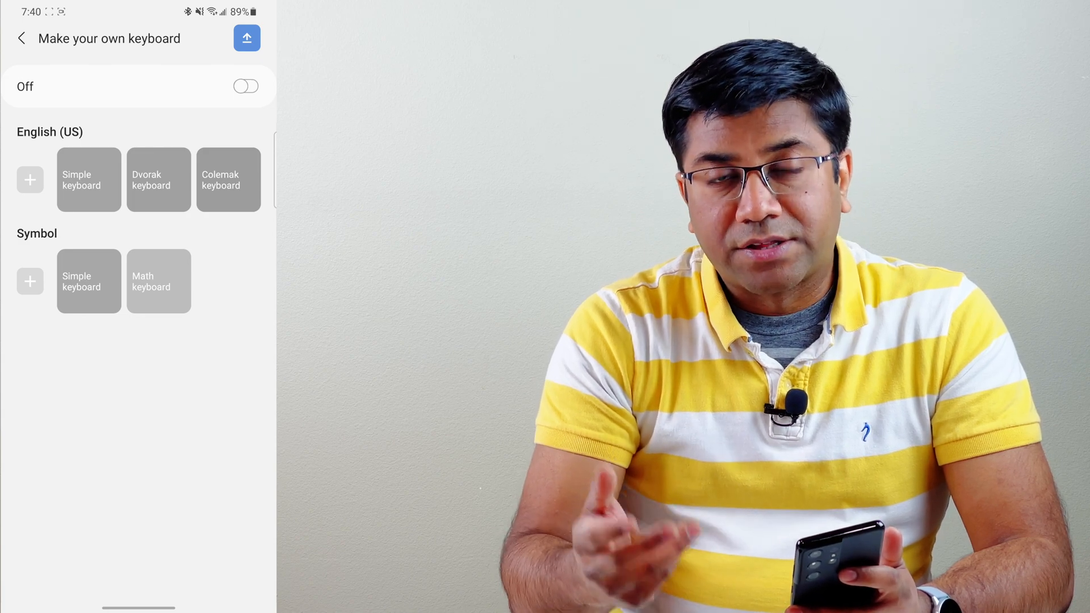
pyautogui.click(21, 38)
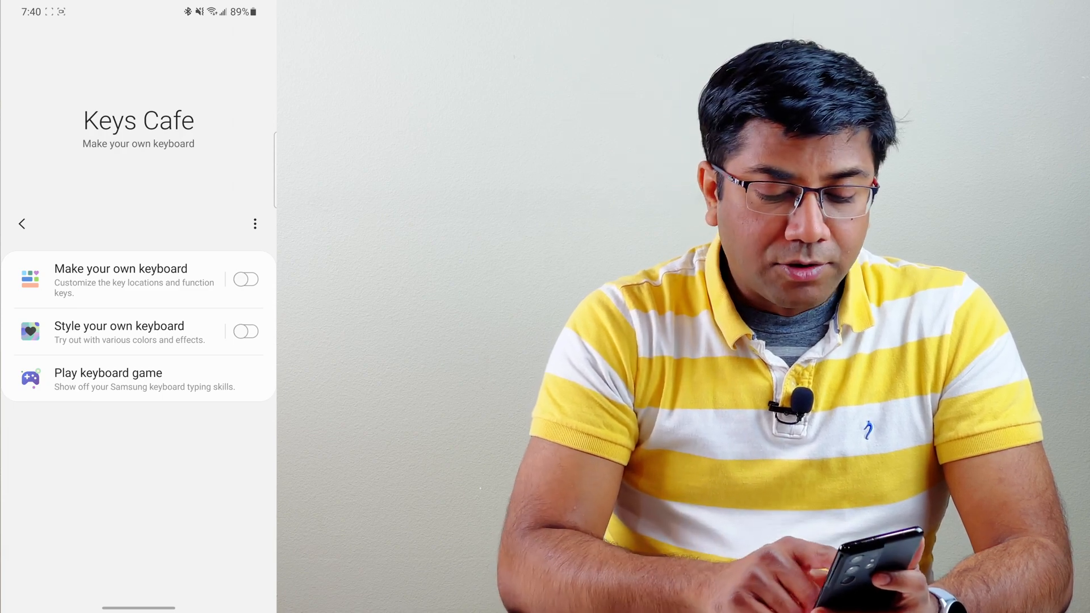
pyautogui.click(246, 330)
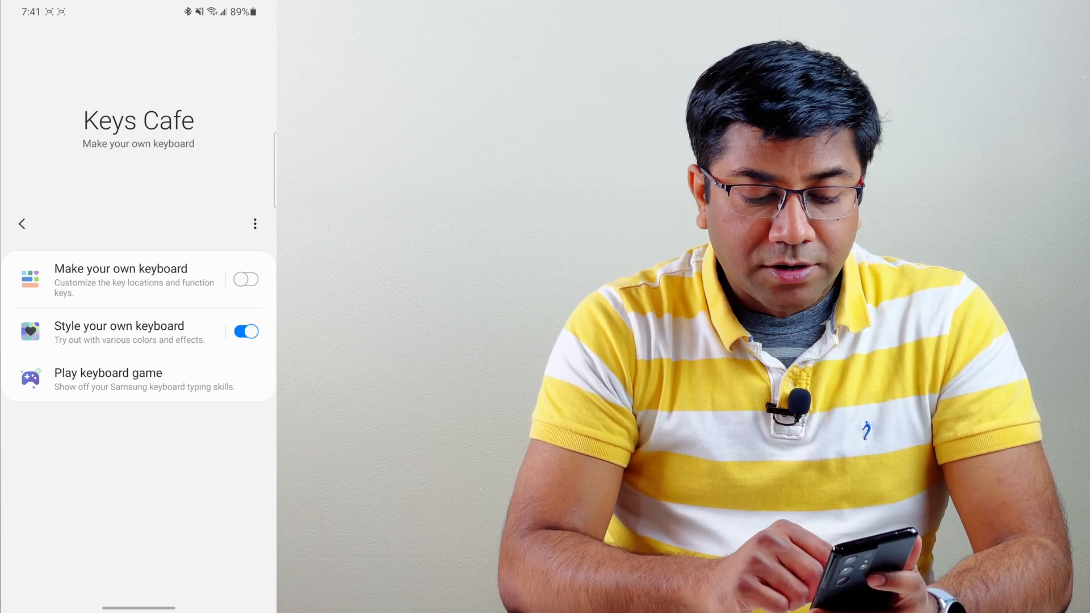
pyautogui.click(119, 332)
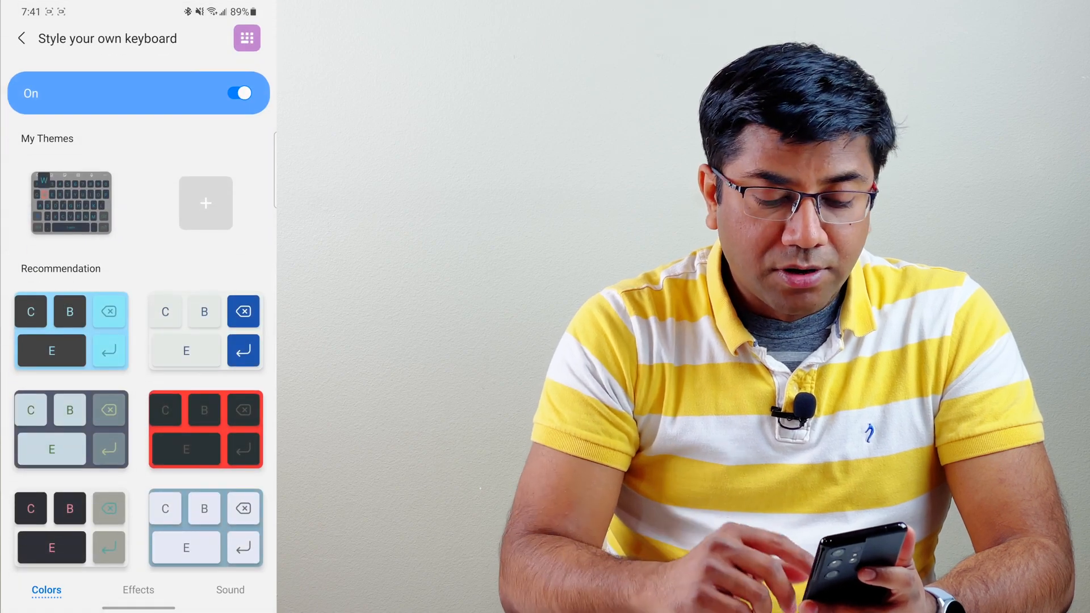
# Browse recommended colour schemes, dismiss a dark scheme's apply prompt, and keep the My Themes keyboard active
pyautogui.scroll(-3)
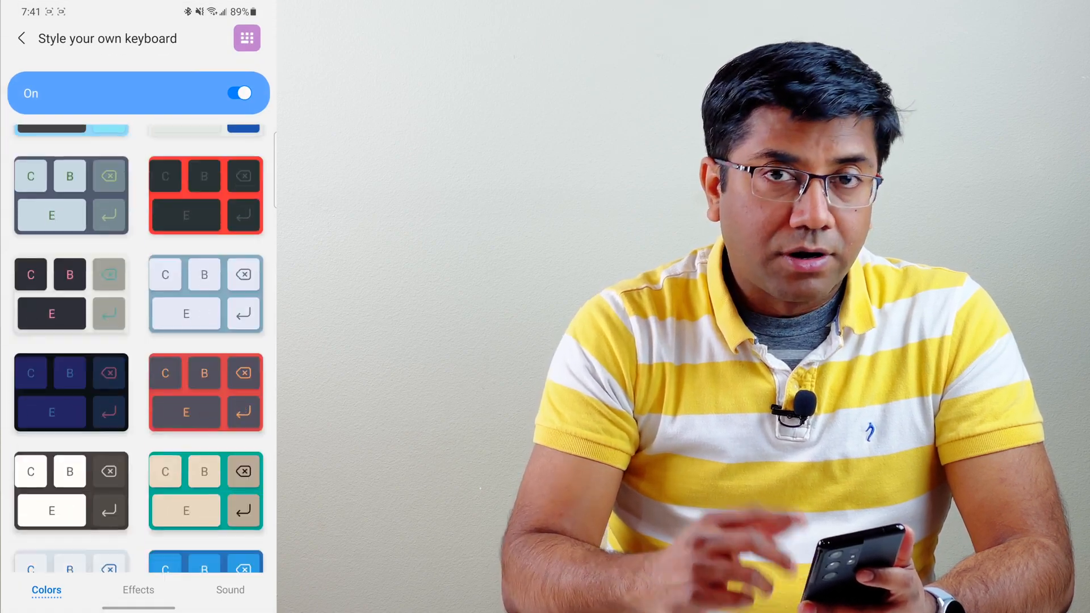
pyautogui.scroll(-3)
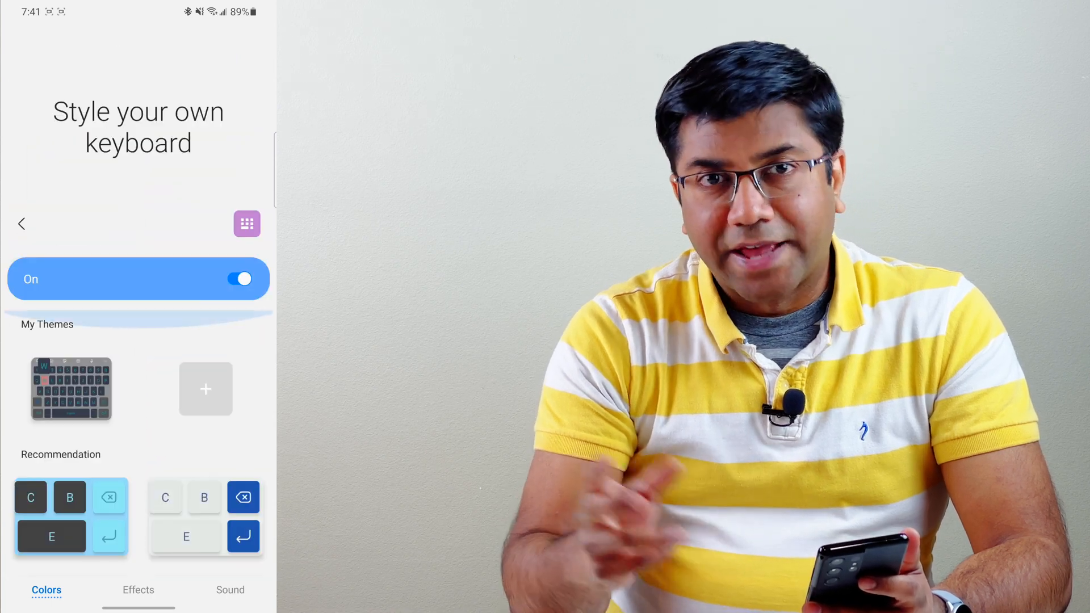
pyautogui.scroll(-3)
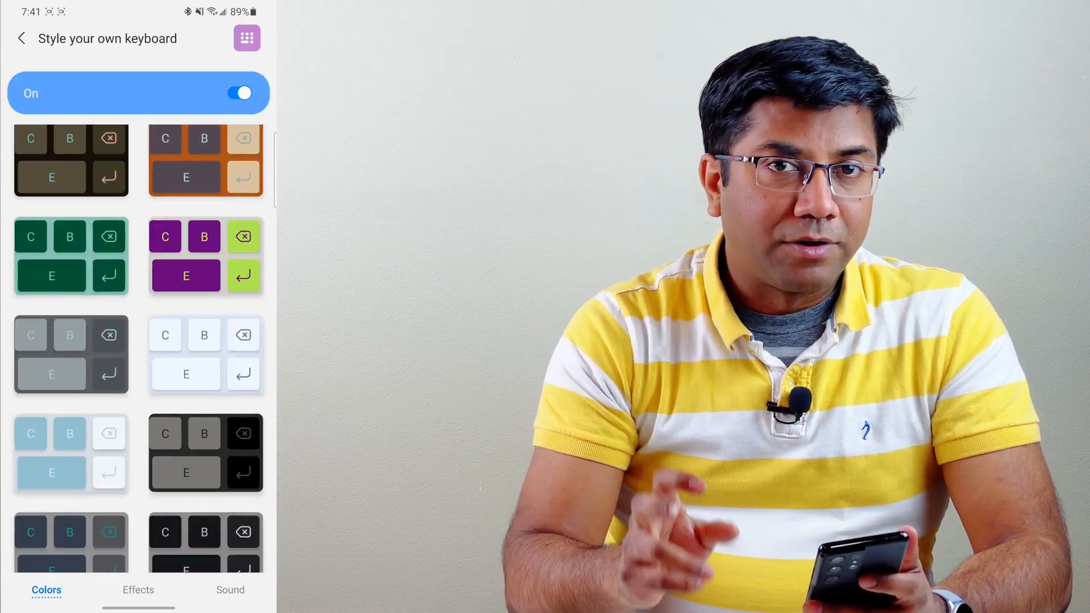
pyautogui.scroll(-3)
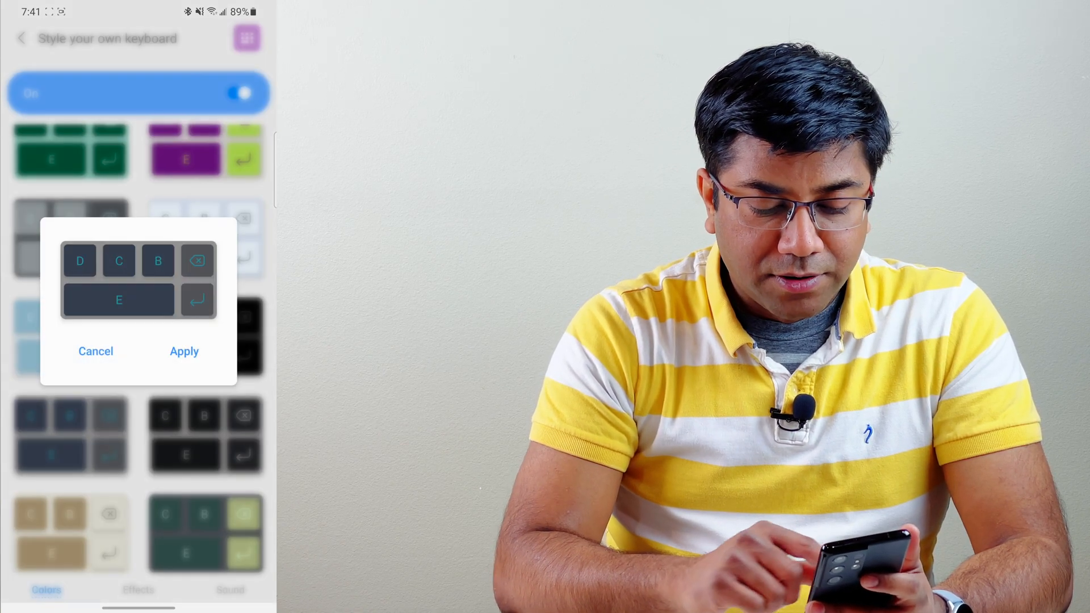
pyautogui.click(96, 350)
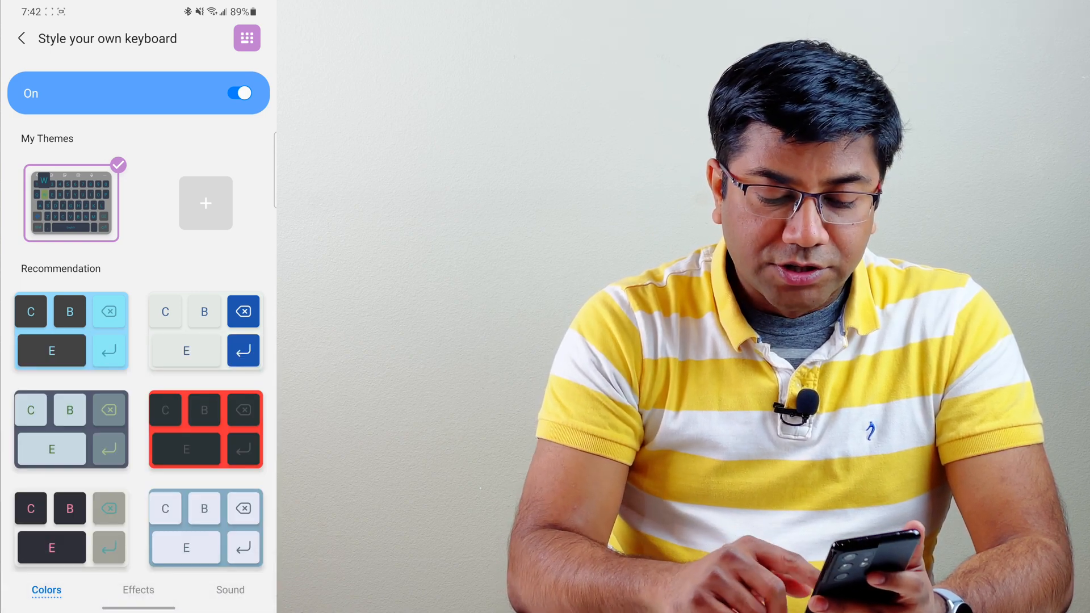
pyautogui.scroll(-3)
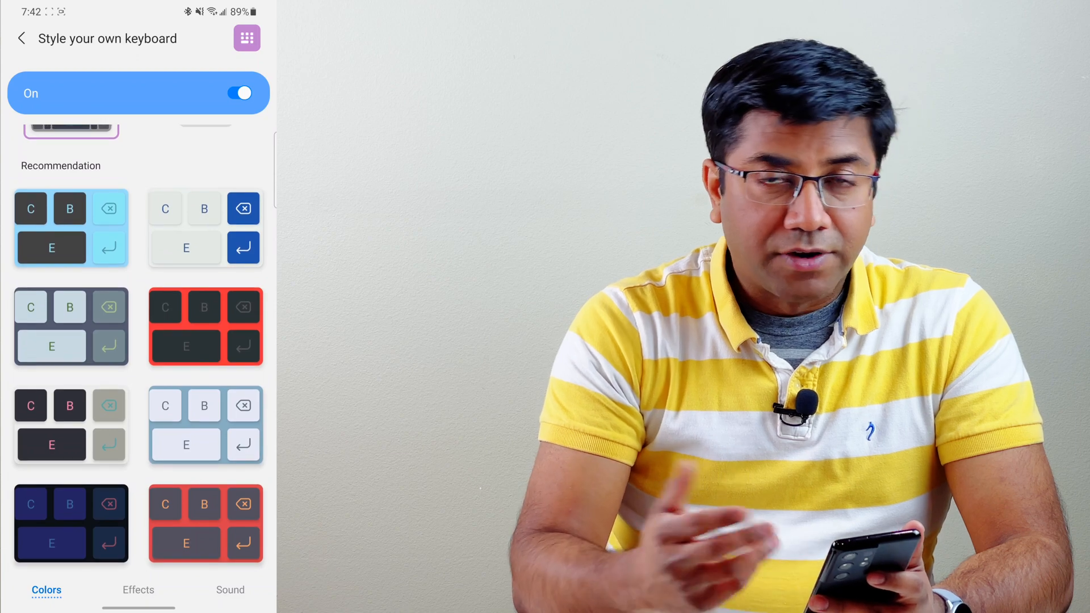
pyautogui.scroll(-3)
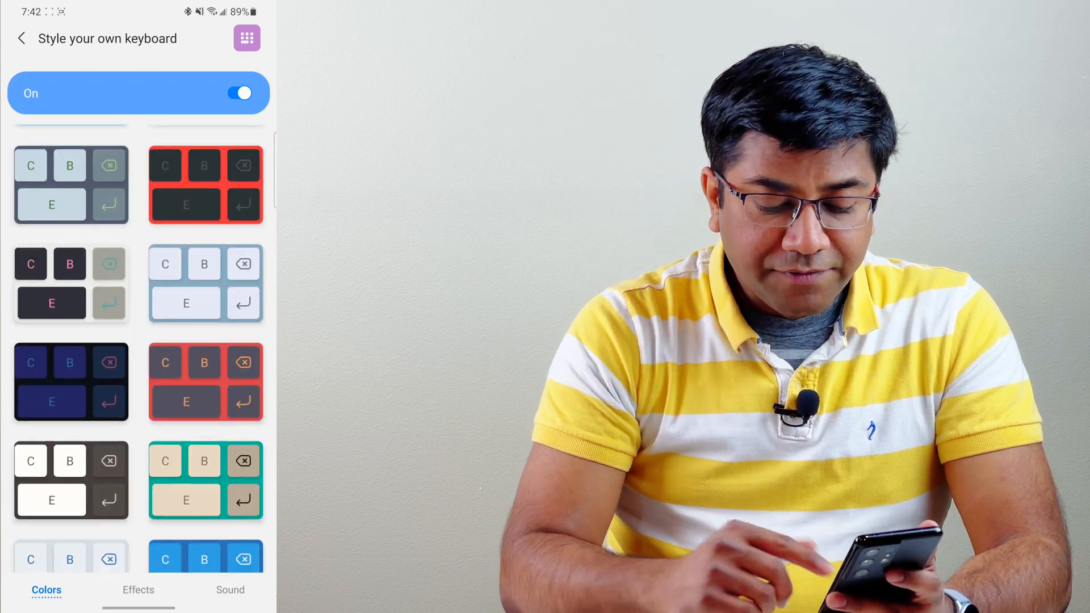
# Choose a different animated keyboard colour effect and show the restyled keyboard to preview it
pyautogui.click(137, 589)
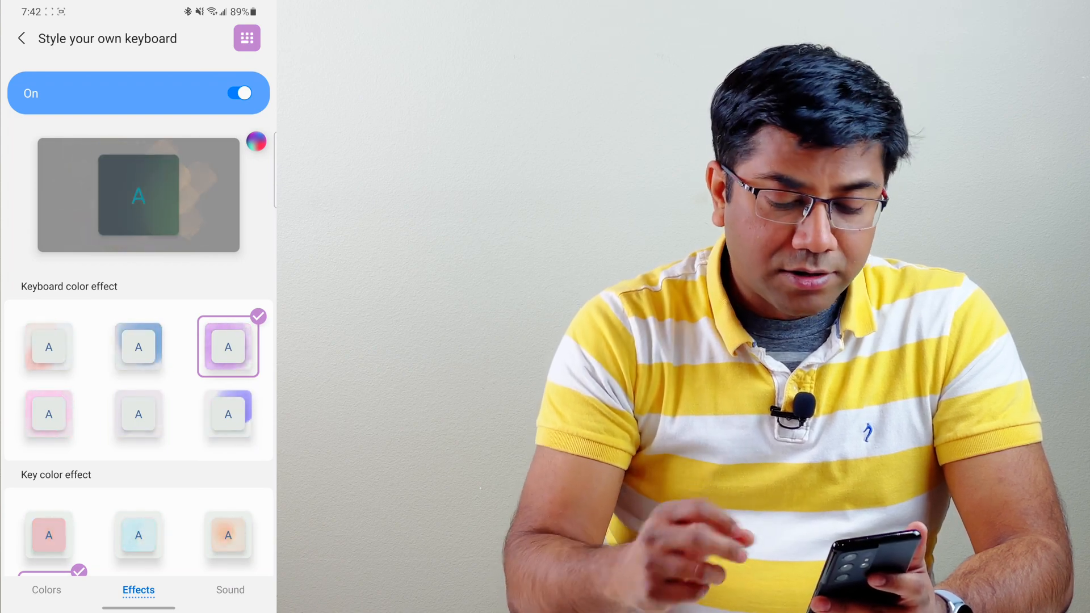
pyautogui.scroll(-3)
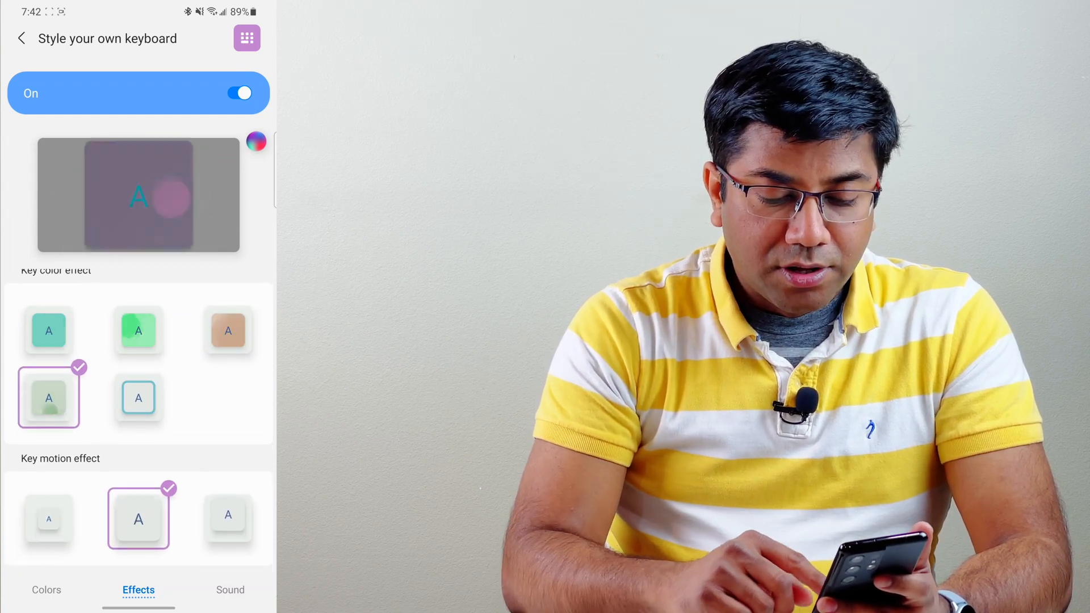
pyautogui.scroll(-3)
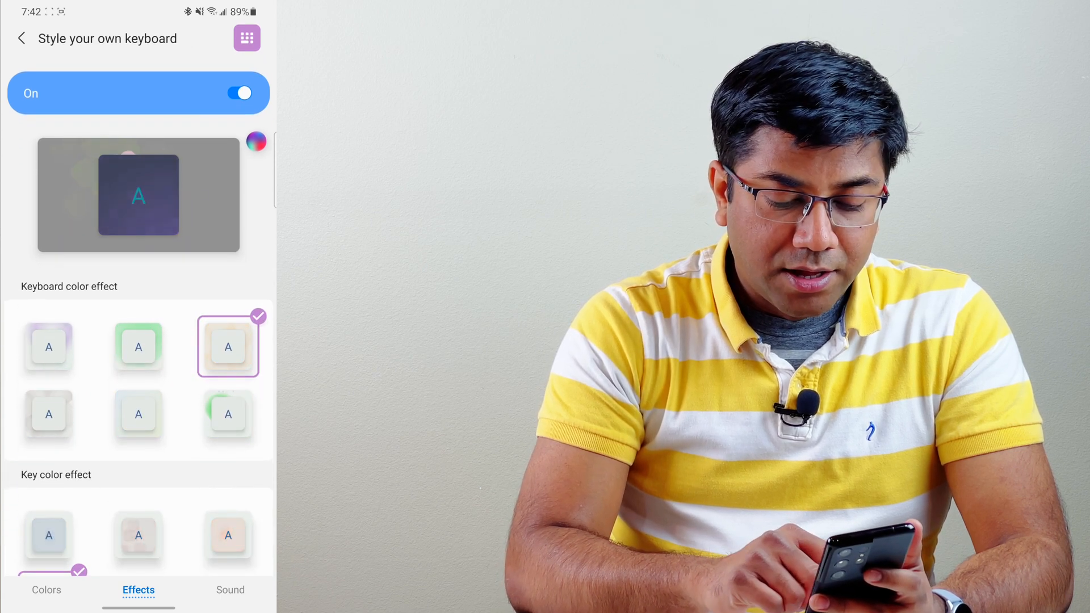
pyautogui.click(137, 346)
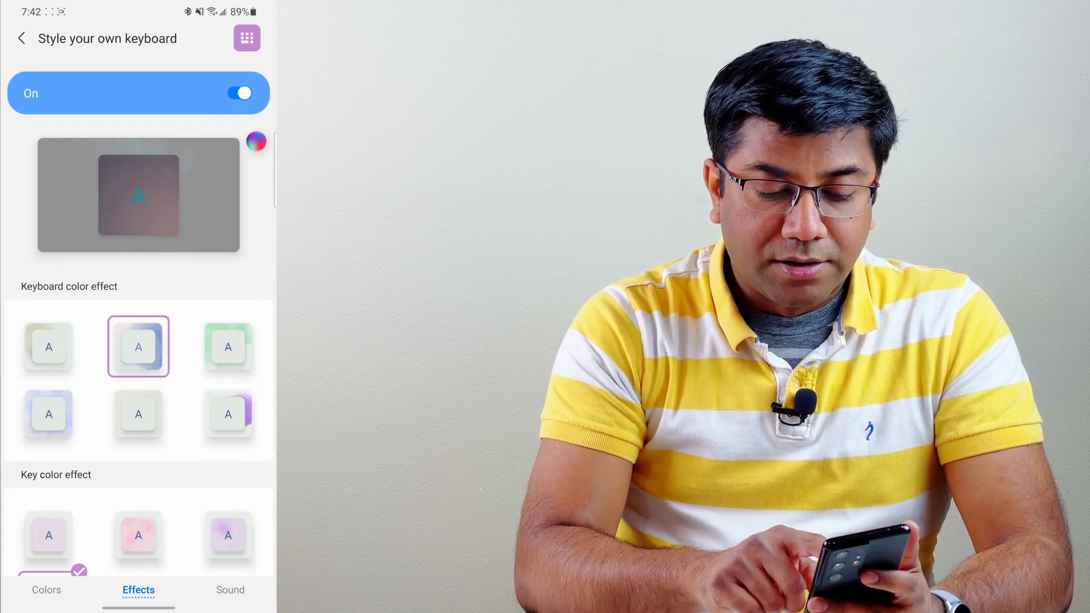
pyautogui.click(137, 346)
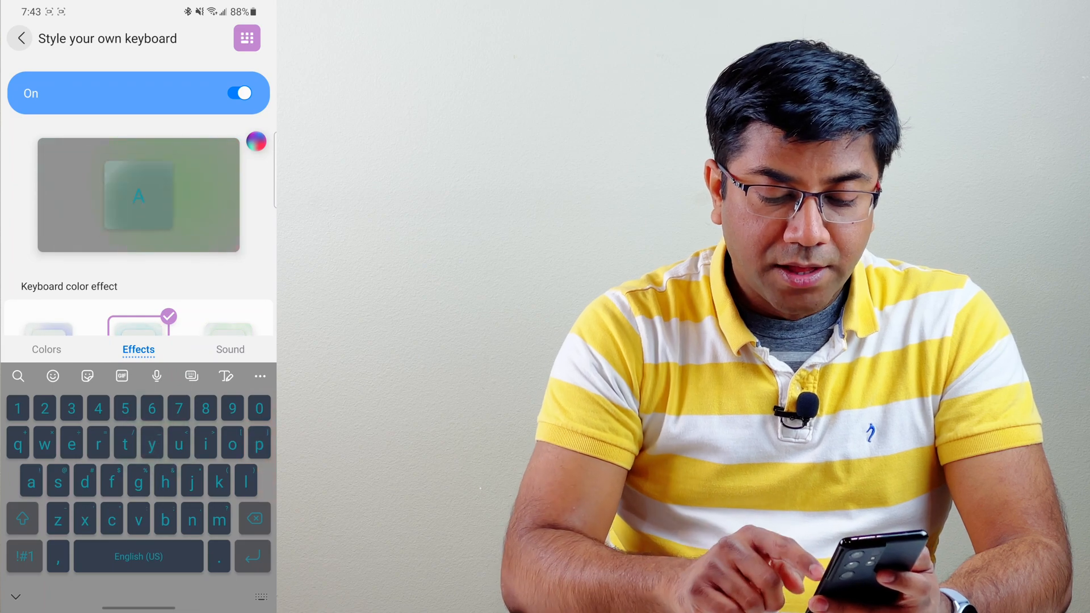
# View the touch sound choices with System Touch Sound selected, then return to the Keys Cafe store page
pyautogui.click(229, 349)
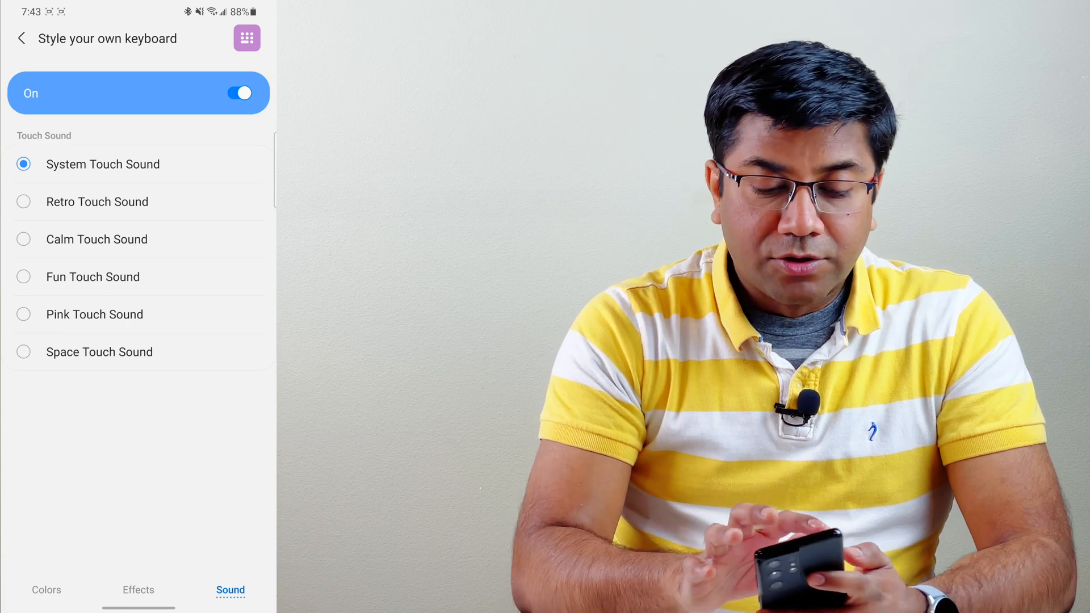
pyautogui.click(20, 39)
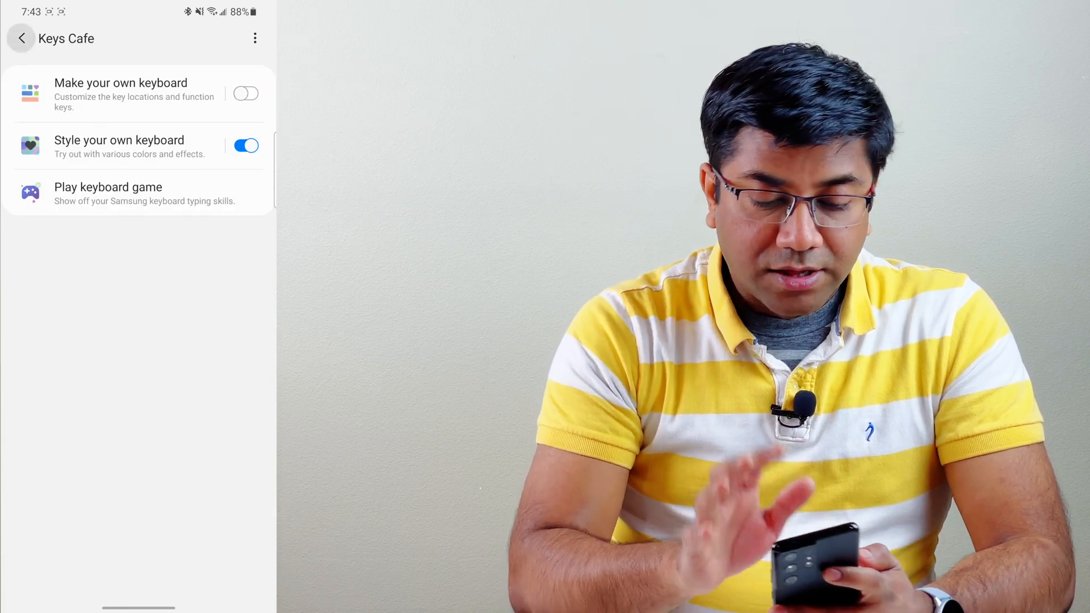
pyautogui.click(21, 38)
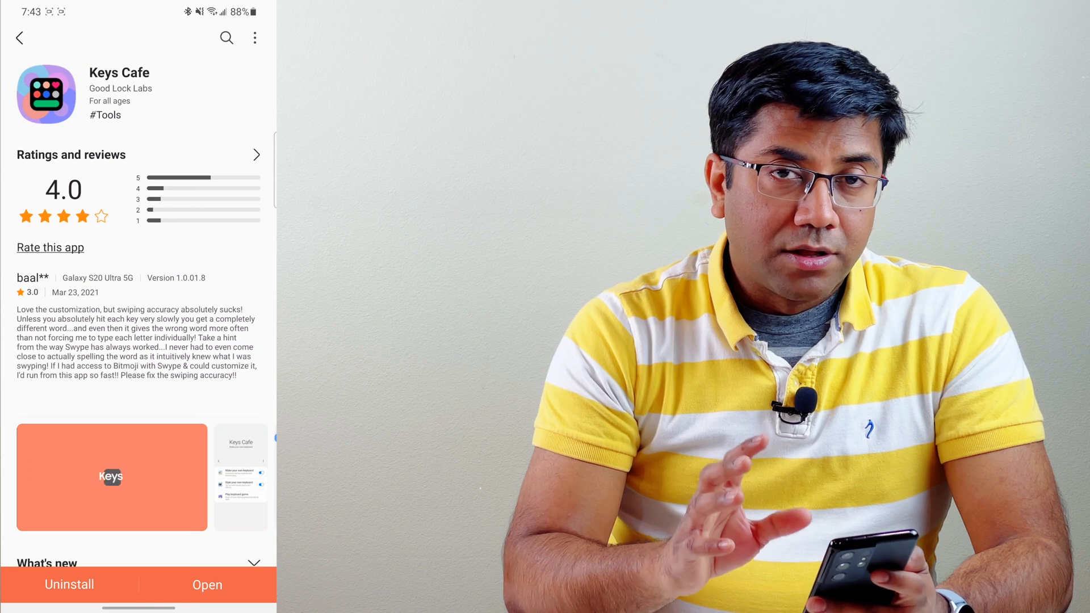